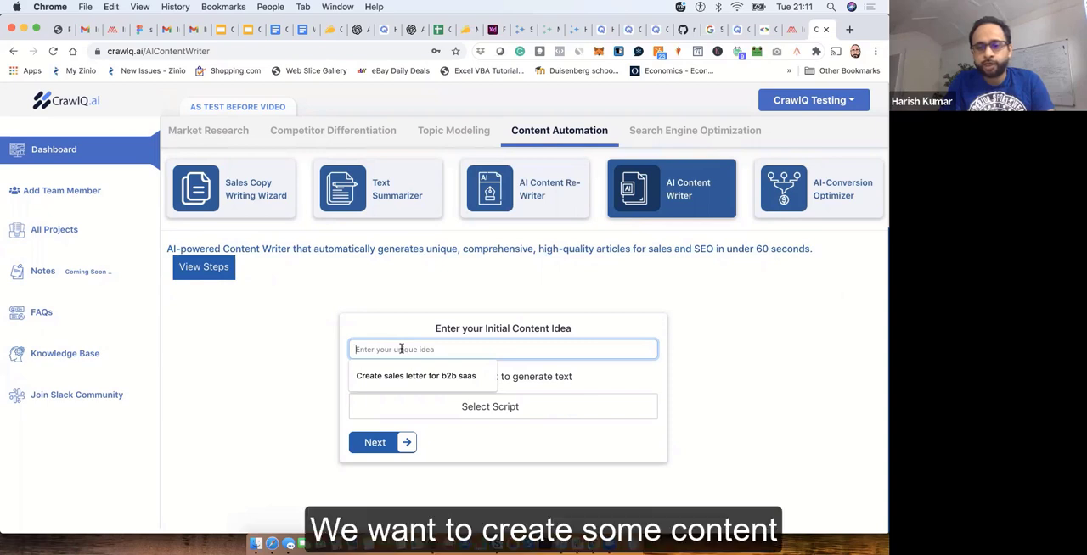
Enter the idea 'How to use internal communication to increase employee engagement' and pick Authority Headlines
text(How to use internal communication to increase employe)
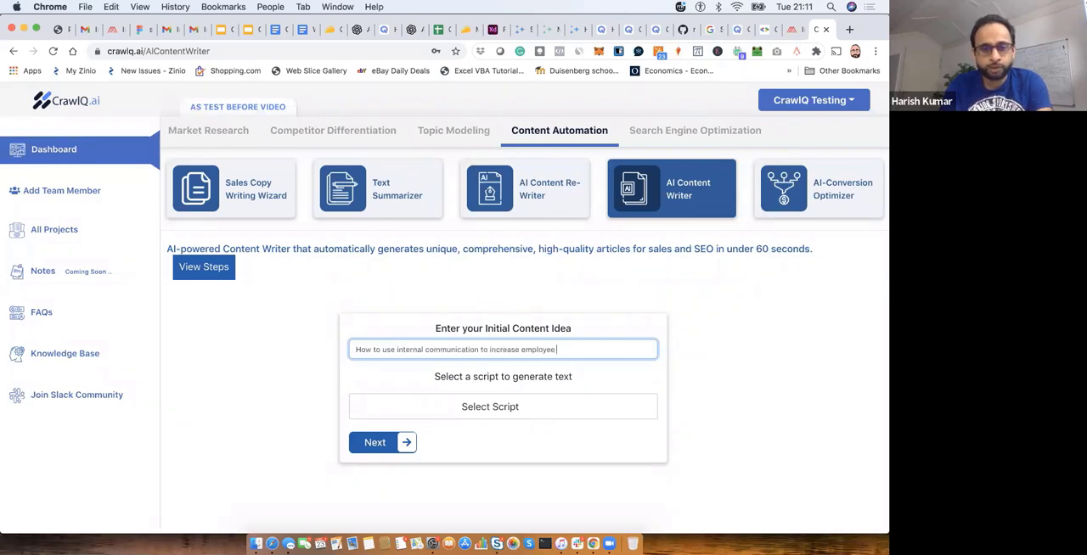
text(engagement?)
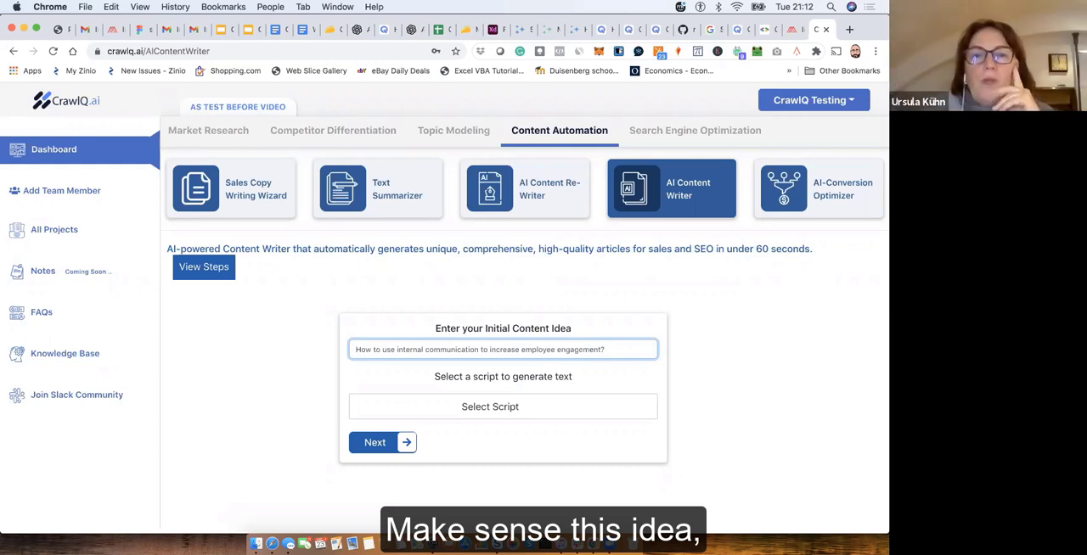
click(501, 407)
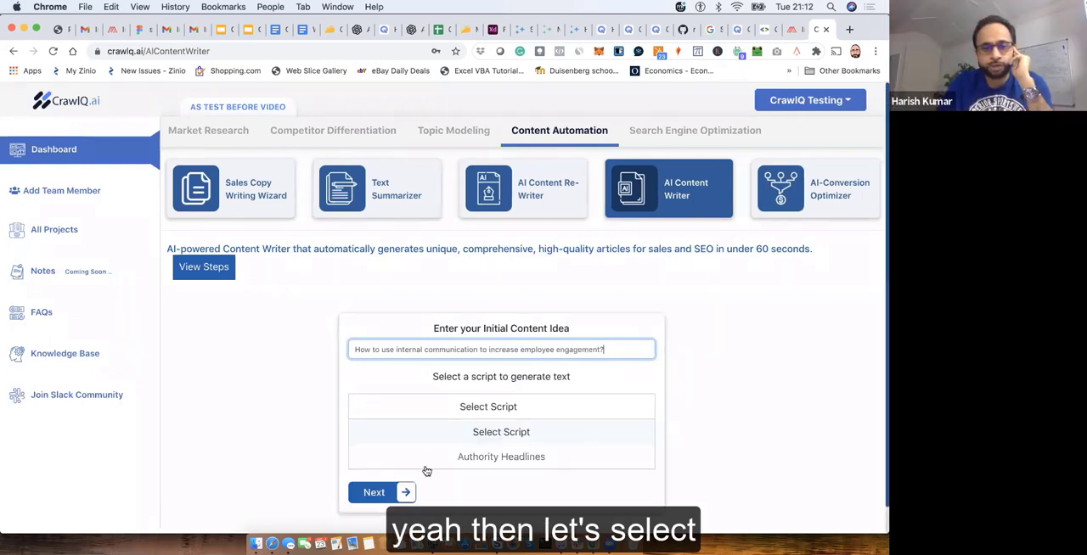
click(500, 457)
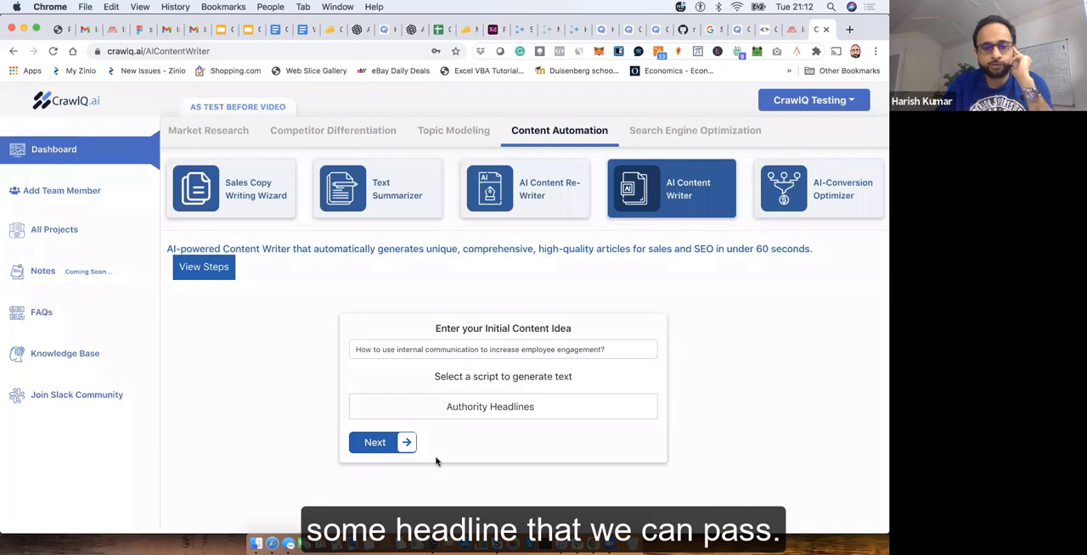
Advance to subscripts and select the State 1-2 Result-Fear-Timeframe Headline Script
click(374, 442)
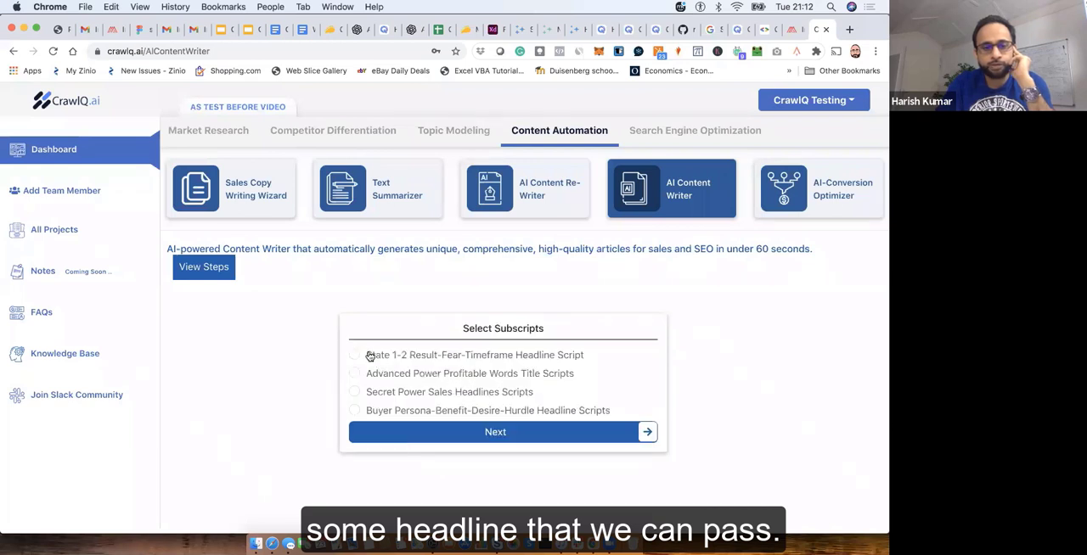
click(353, 355)
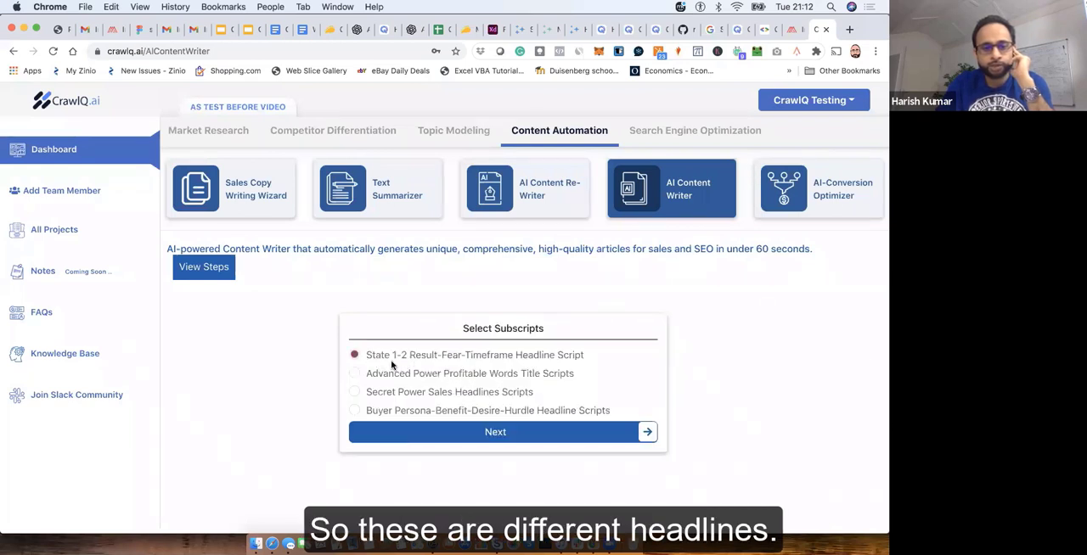
mouse_move(417, 363)
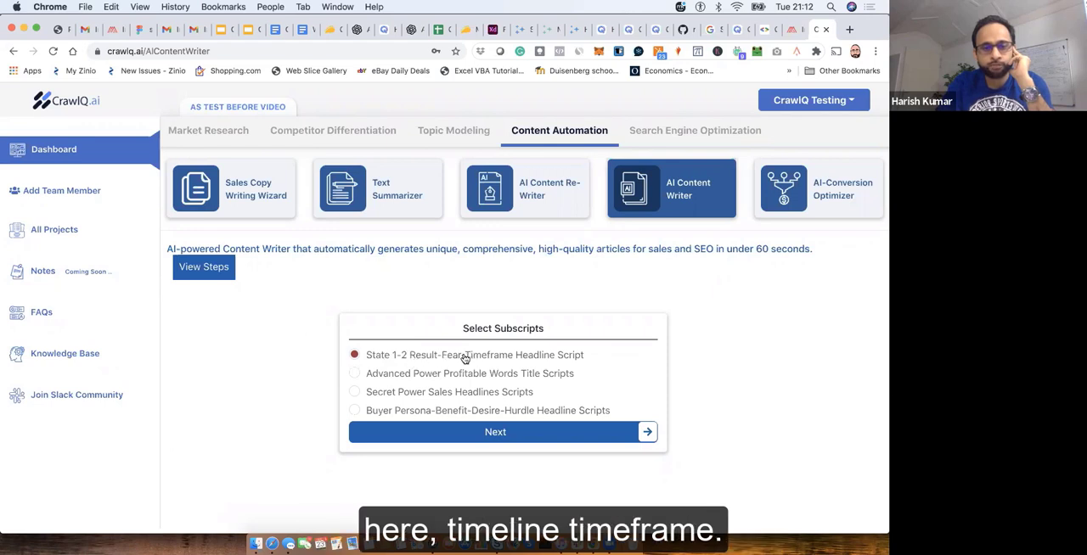
Fill the headline questionnaire with example answers and make the first desired result 'get engaged in their workplace'
click(495, 432)
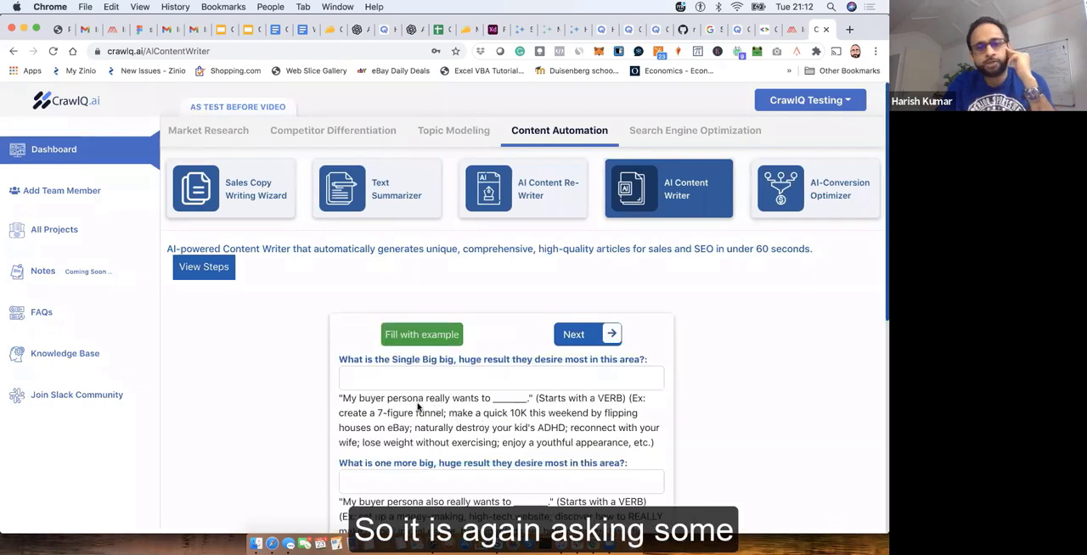
scroll(down, 3)
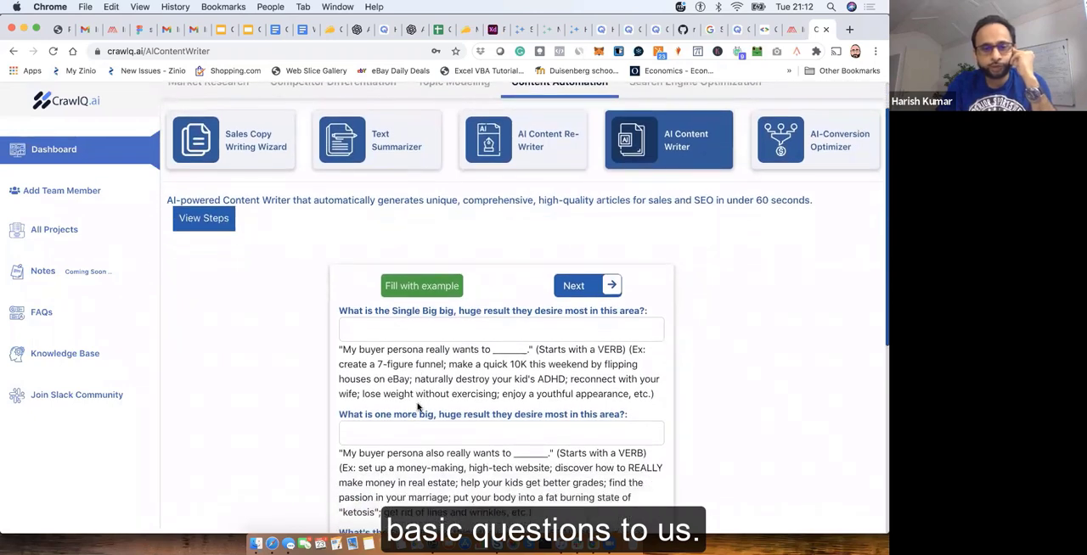
click(421, 285)
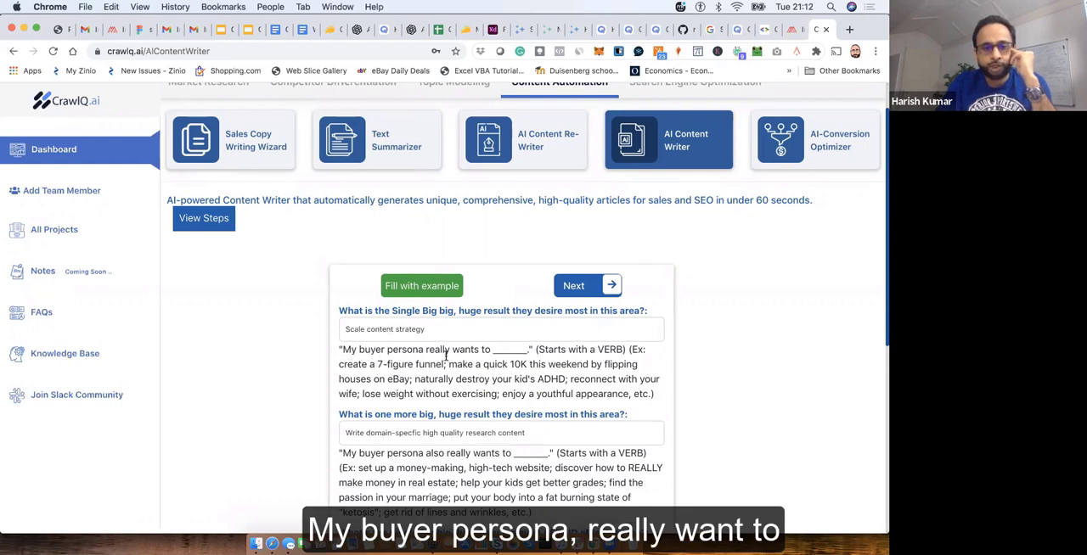
text(get eengaged in their work)
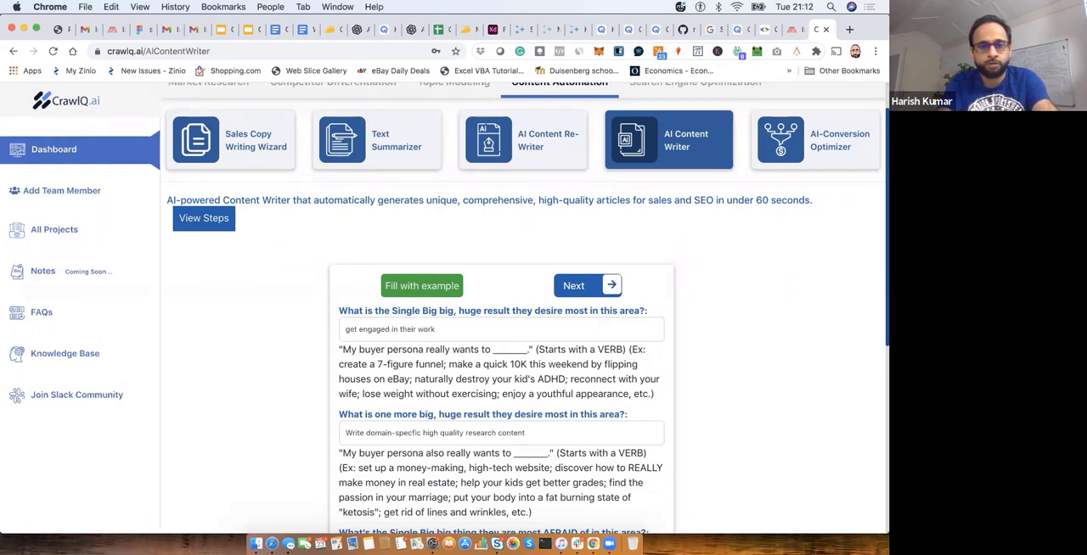
scroll(down, 3)
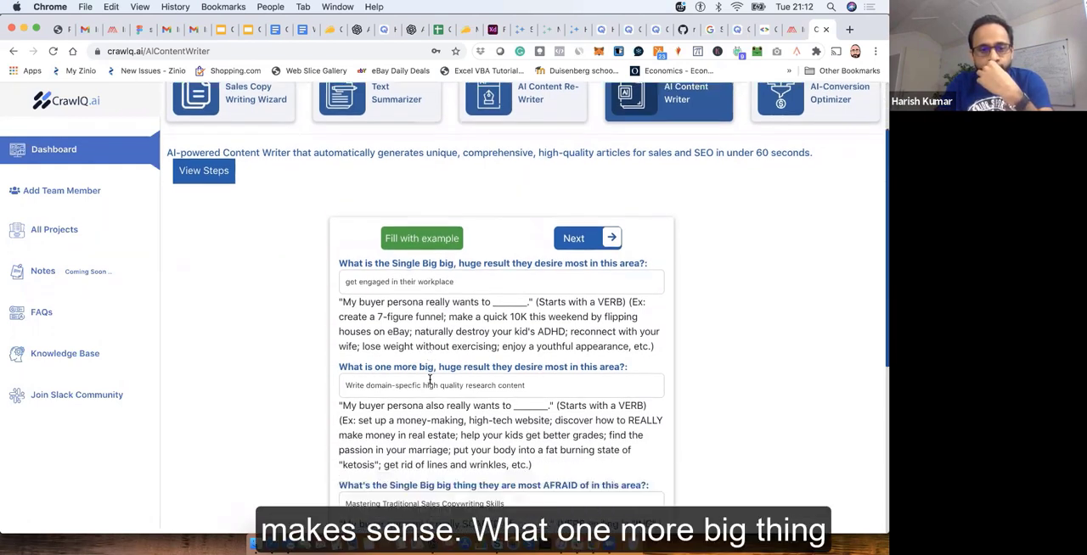
scroll(down, 3)
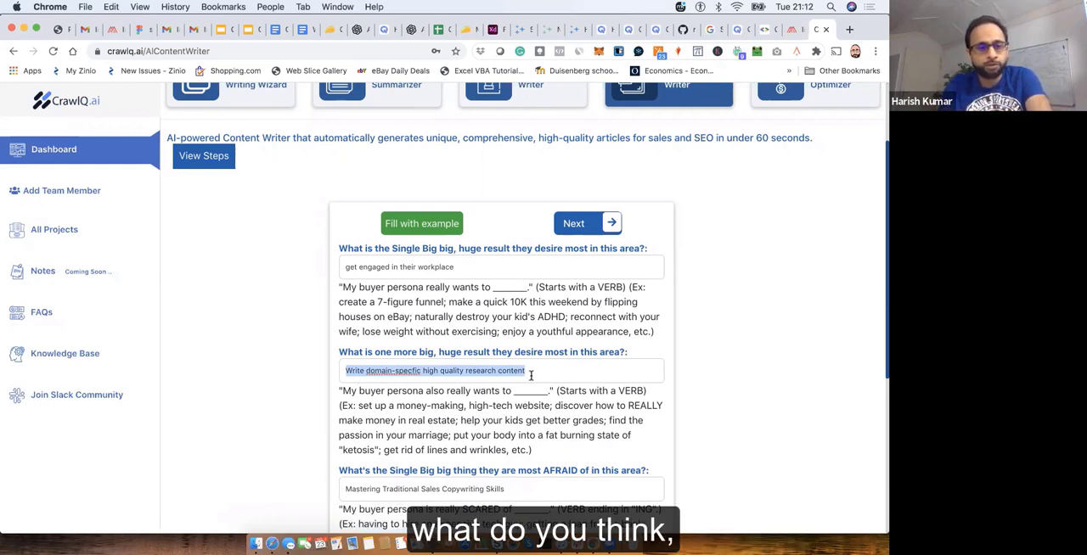
Enter 'increase productivity', 'not being efficient in their contribution' and 'loosing customers' as answers
text(in)
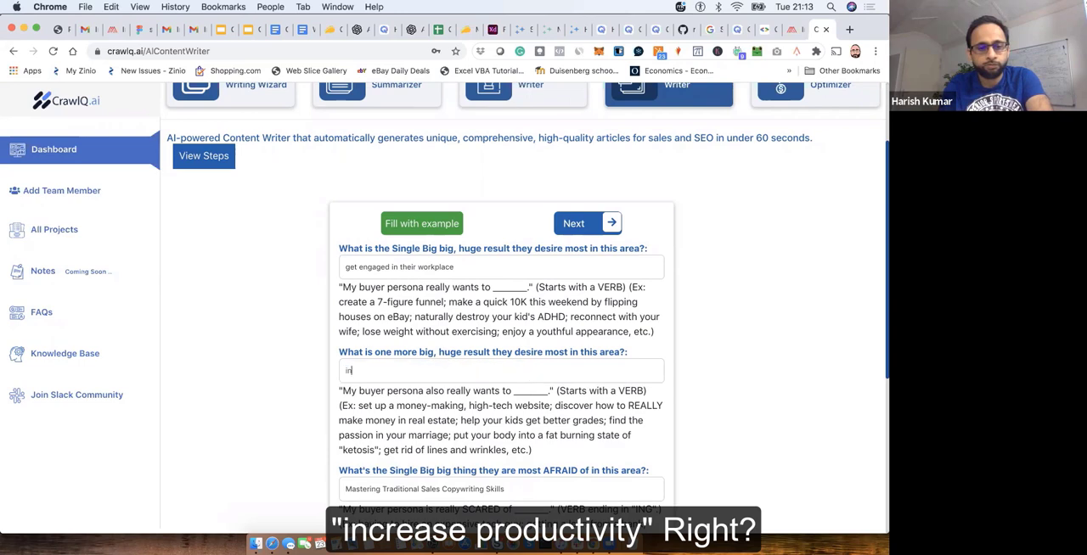
text(increase productivity)
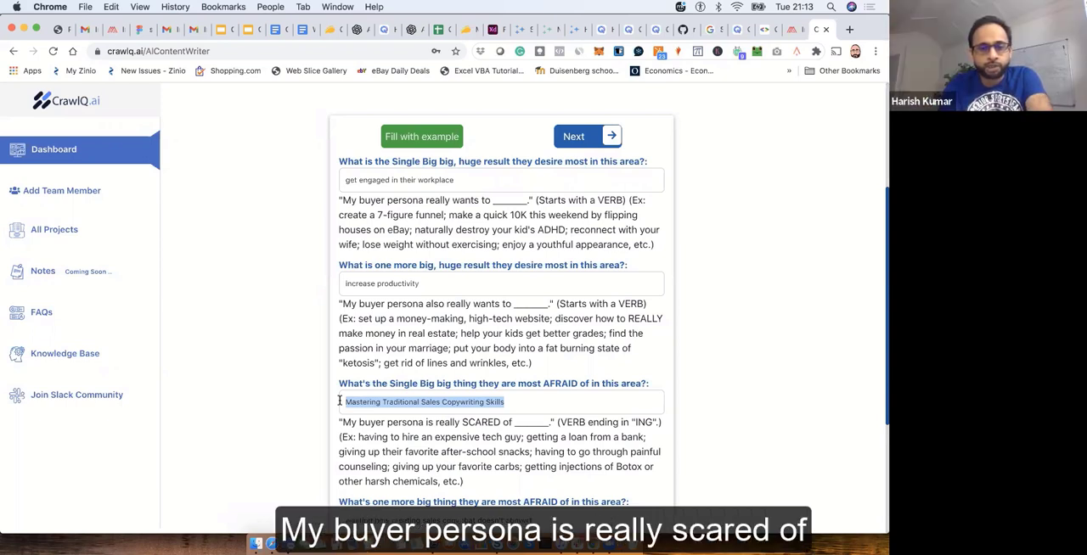
text(not being)
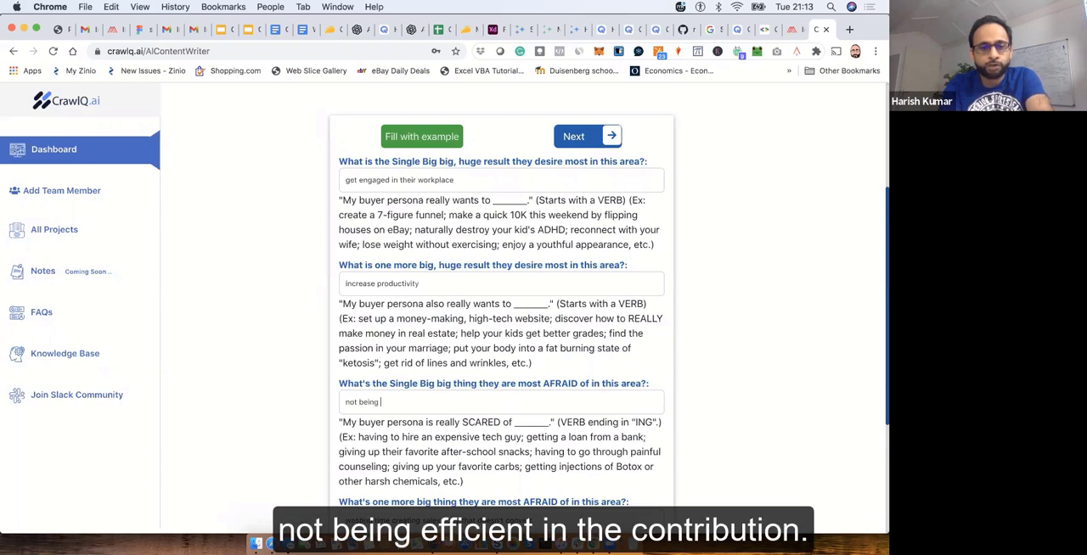
text(efficient in their contri)
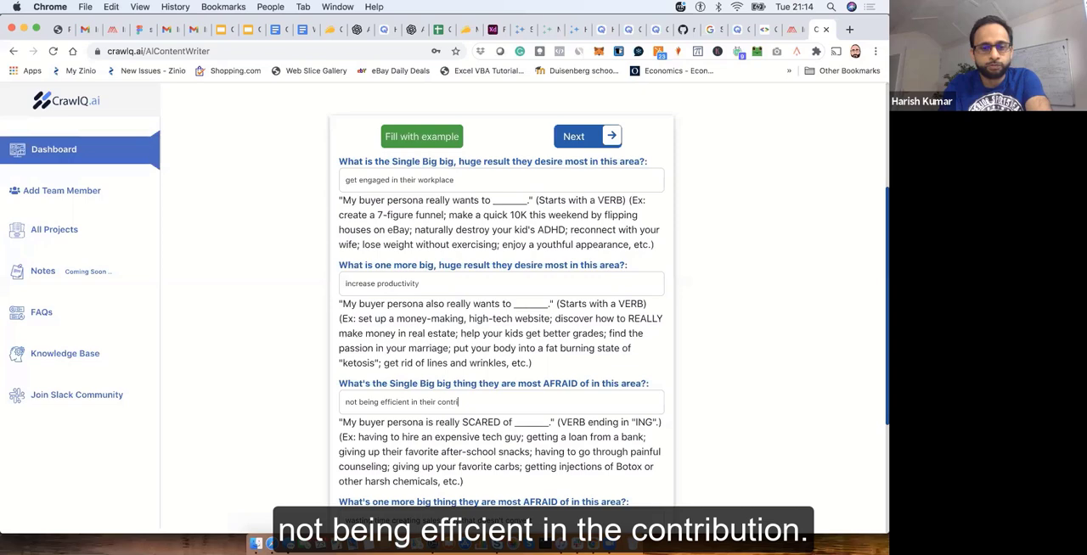
scroll(down, 3)
text(los)
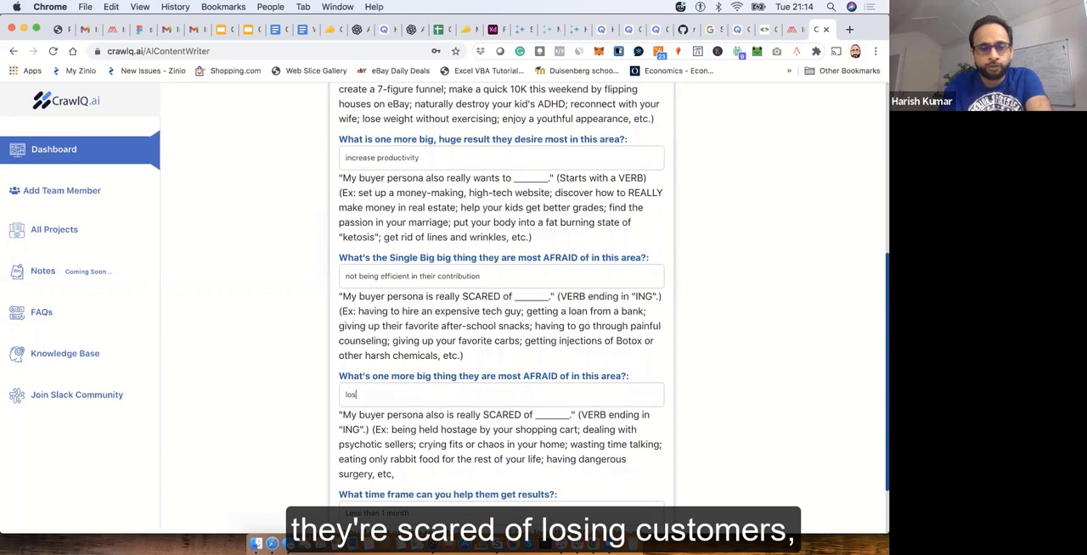
text(oosing customers)
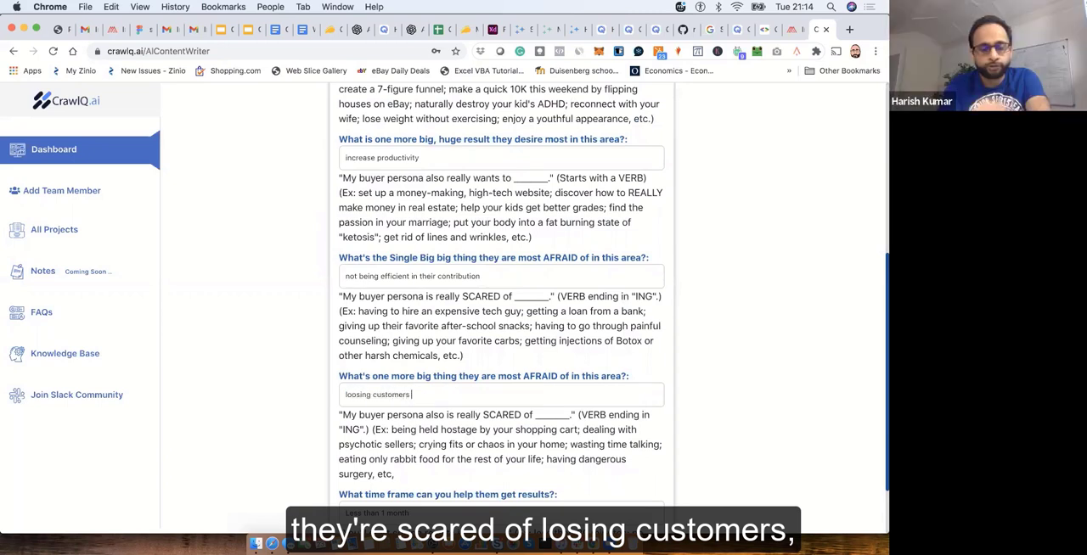
scroll(down, 3)
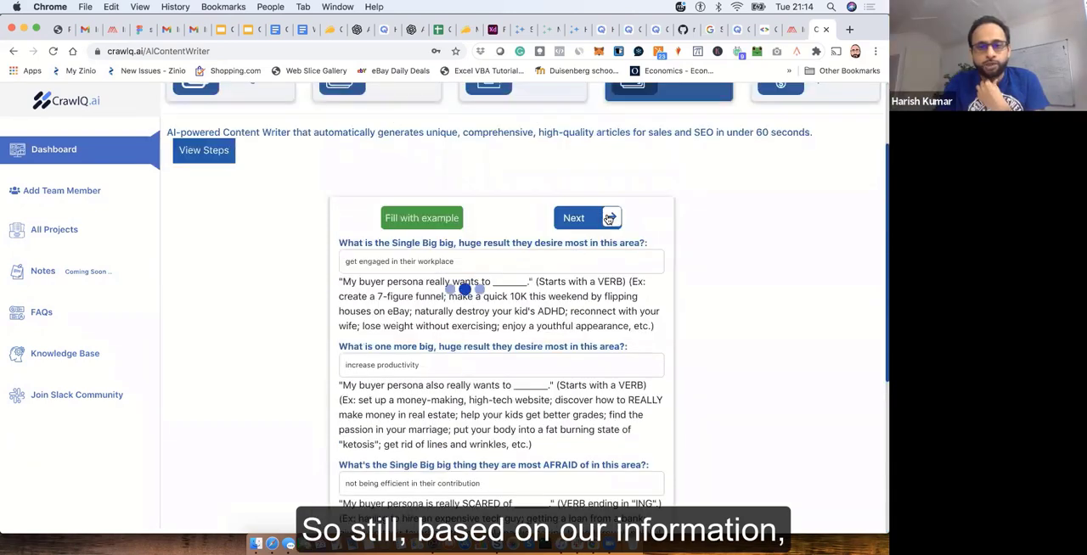
Submit the answers and scroll through the generated how-to headline ideas
click(588, 218)
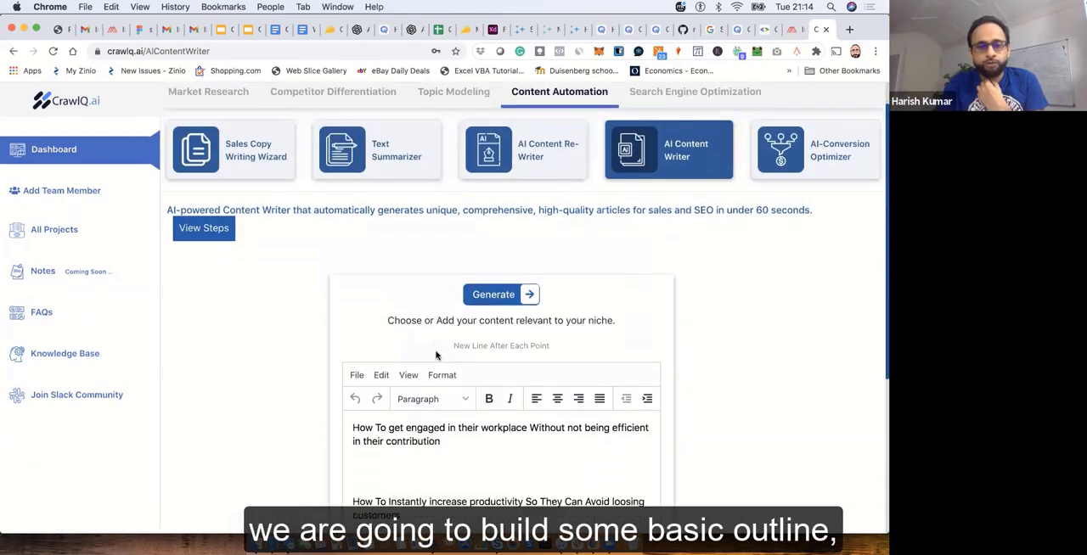
scroll(down, 3)
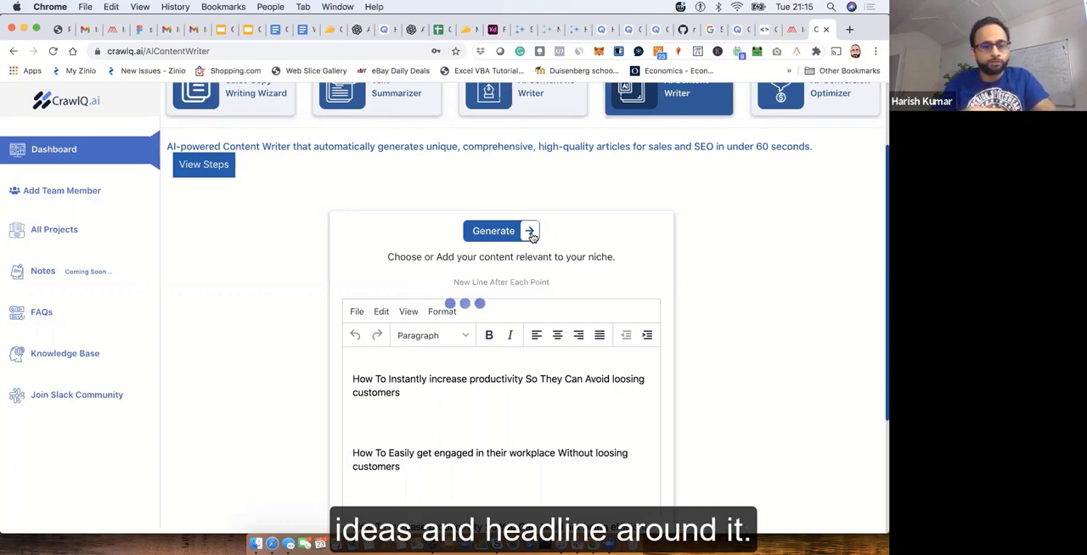
Generate the 'How to use internal communication to increase employee engagement?' draft and scroll its outline
click(501, 231)
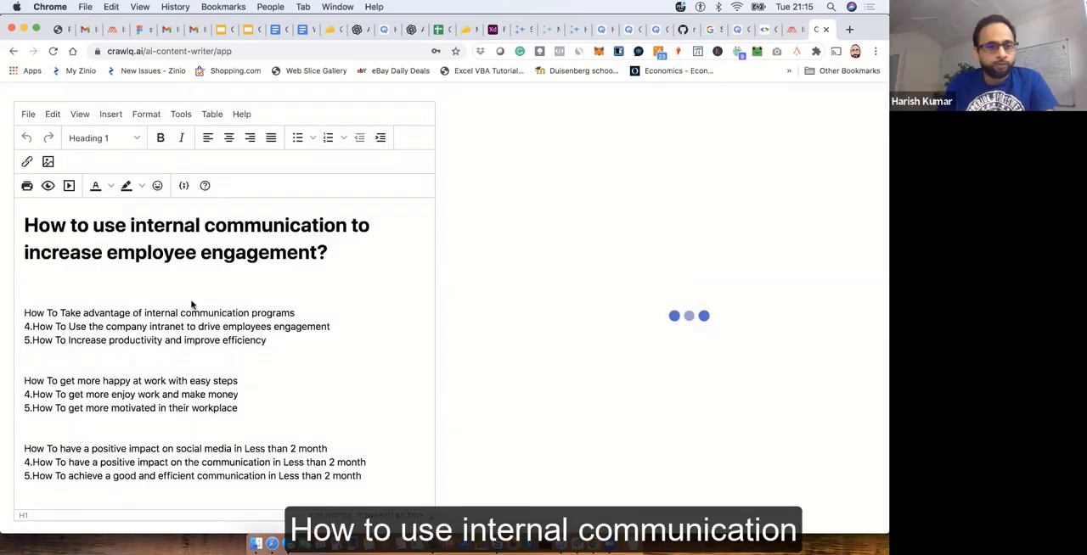
mouse_move(126, 270)
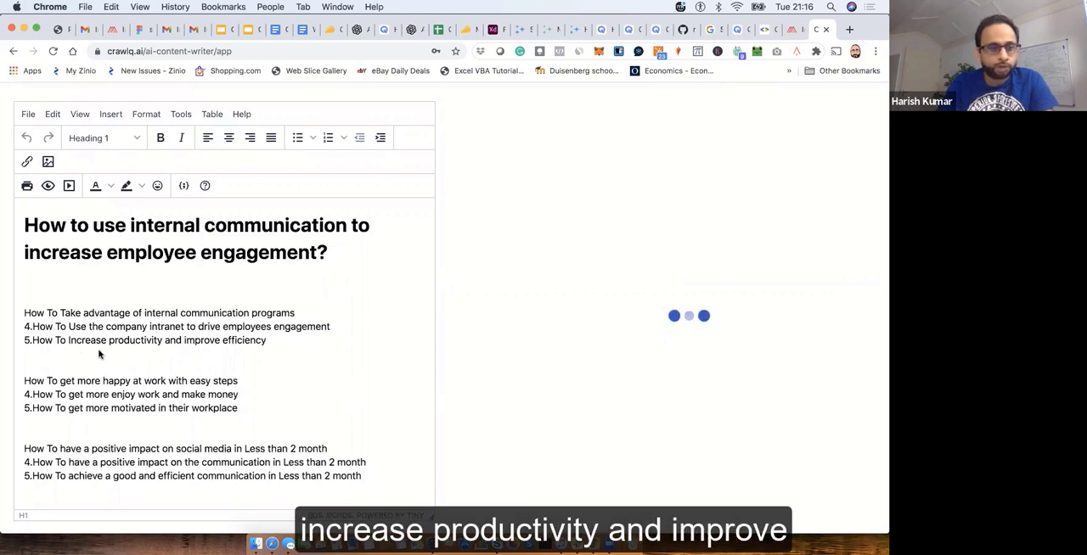
scroll(down, 3)
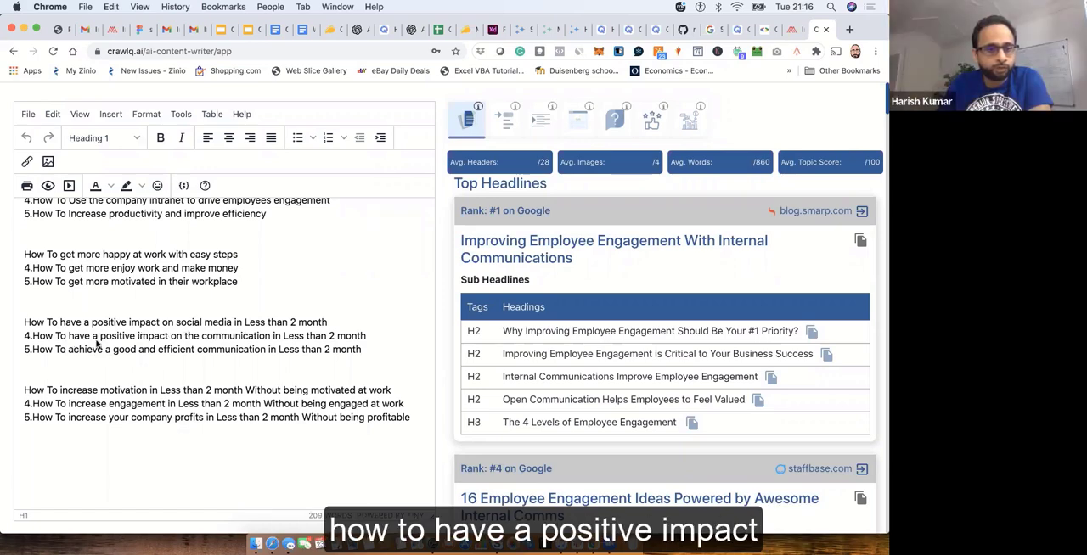
mouse_move(293, 340)
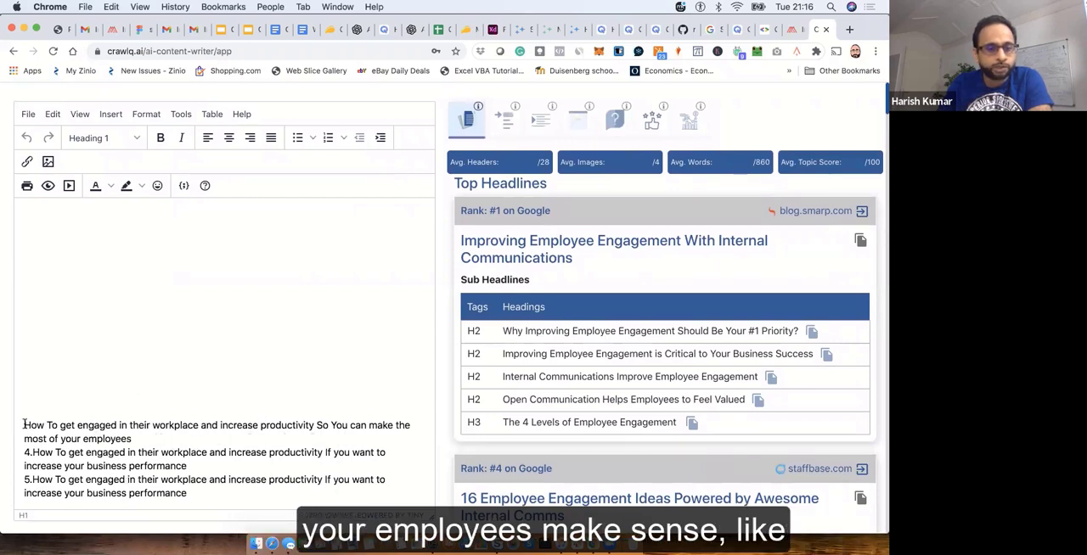
drag(24, 426, 143, 438)
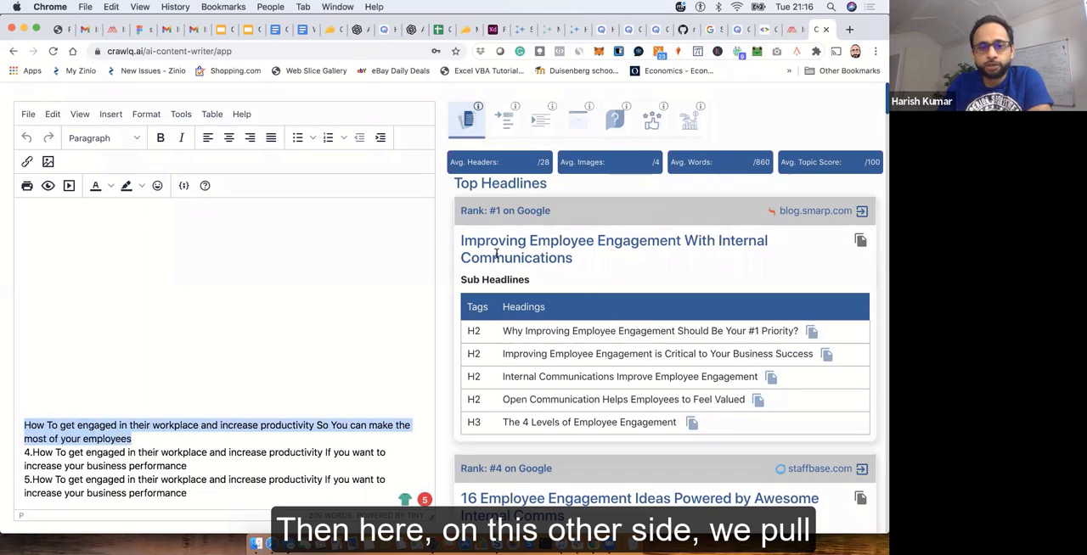
scroll(down, 3)
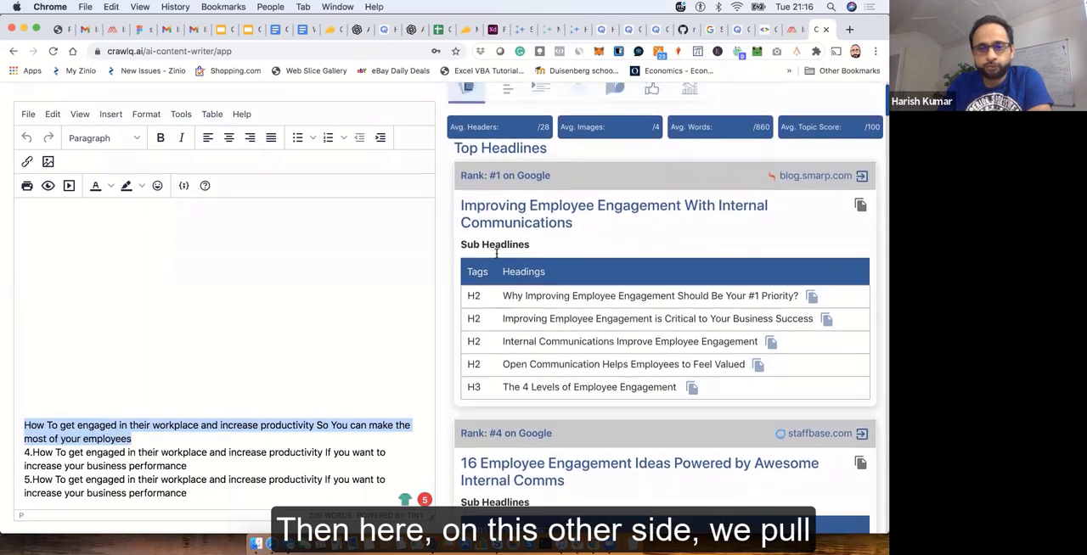
scroll(down, 3)
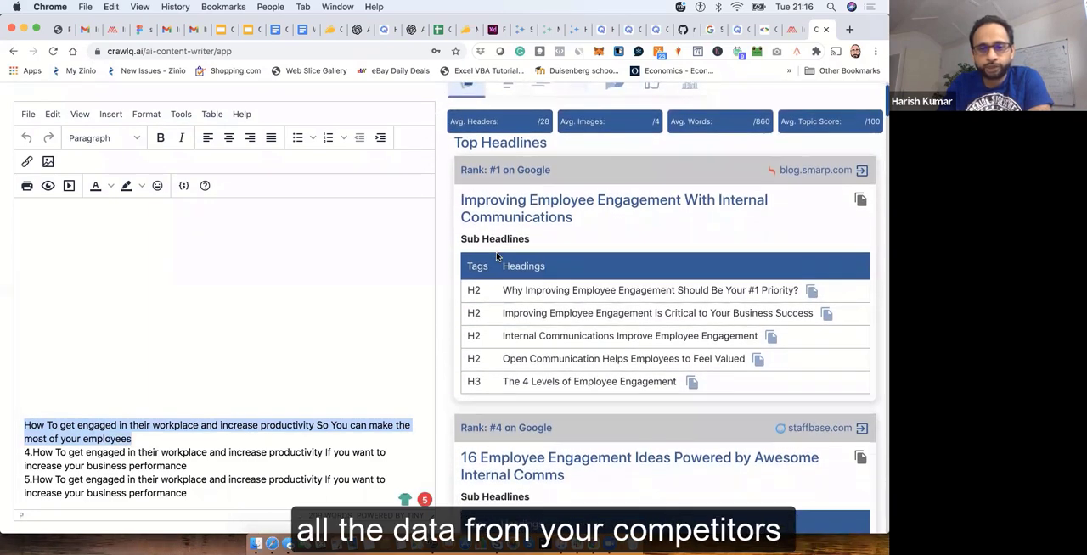
scroll(down, 3)
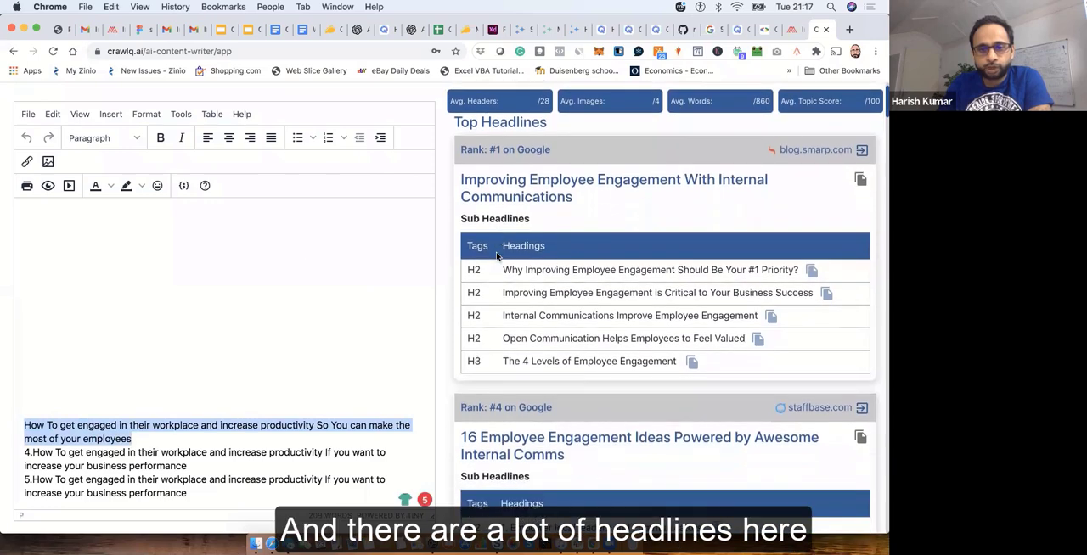
scroll(down, 3)
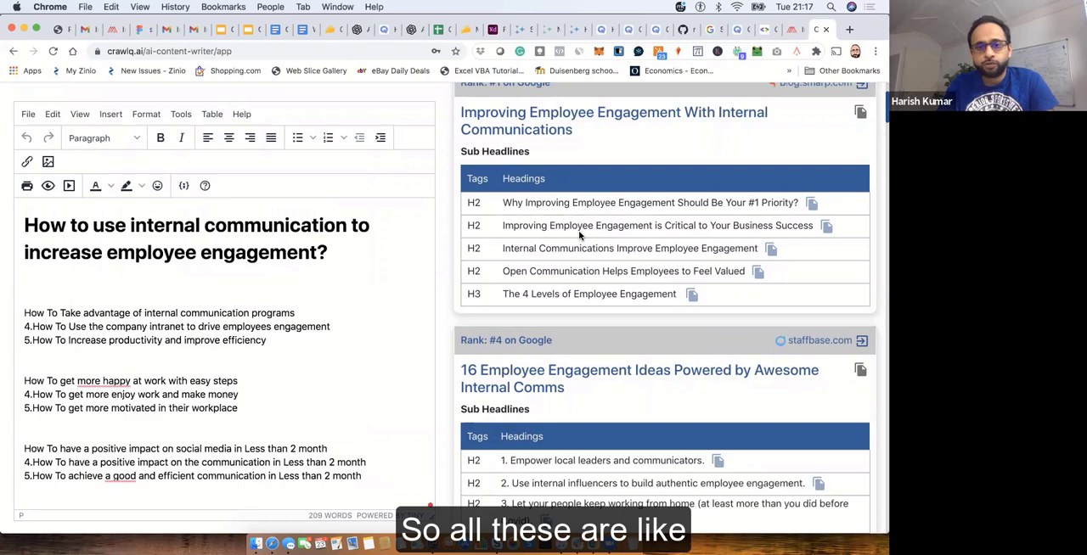
scroll(down, 3)
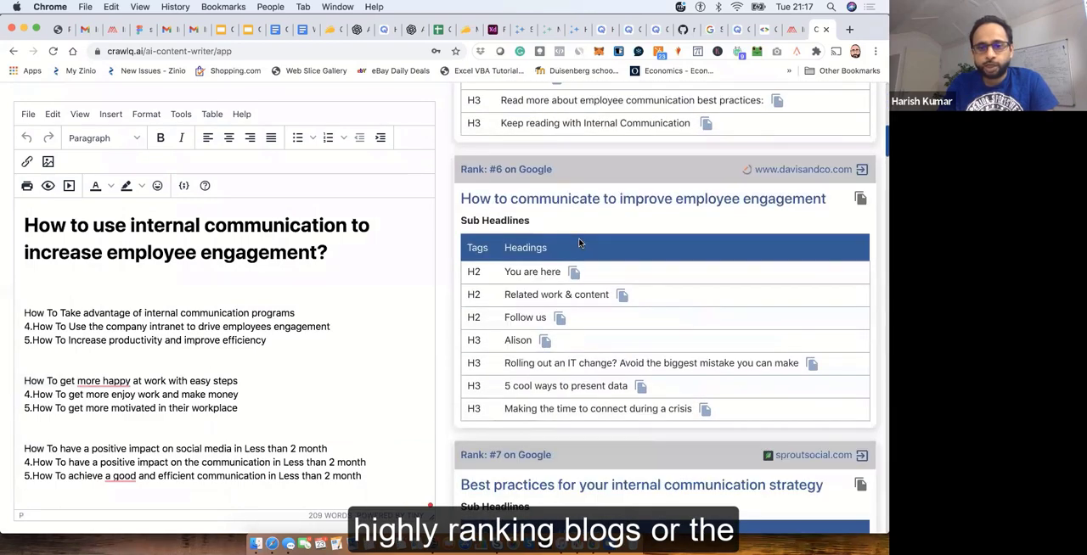
scroll(down, 3)
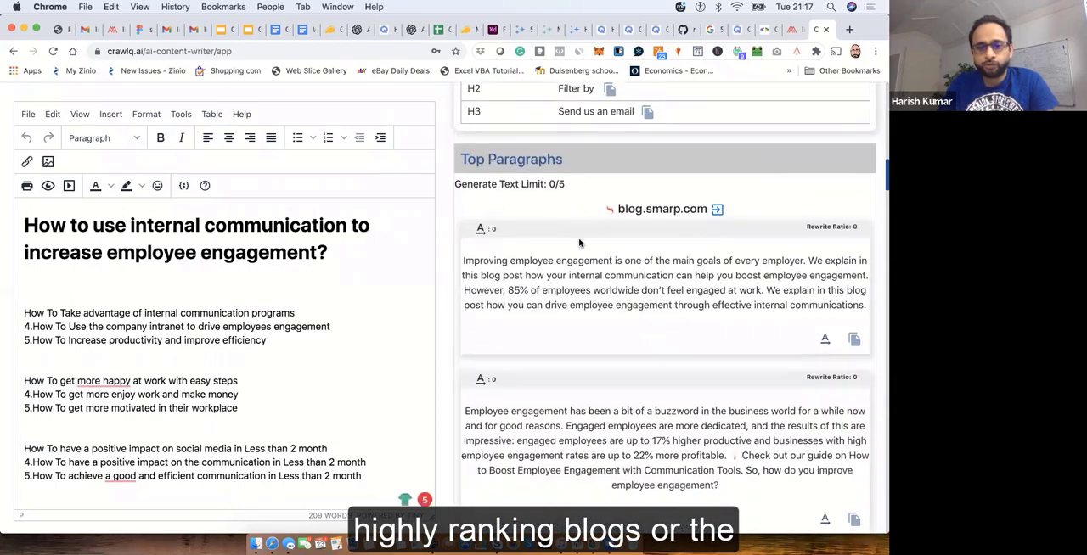
scroll(down, 3)
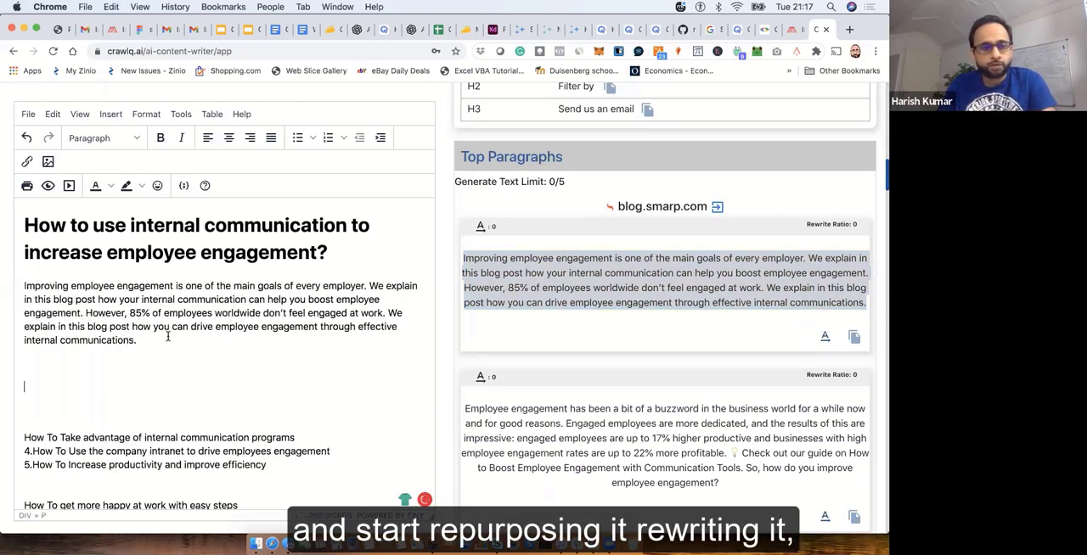
Scroll the draft containing the opening competitor paragraph and the reworded buzzword paragraph
scroll(down, 3)
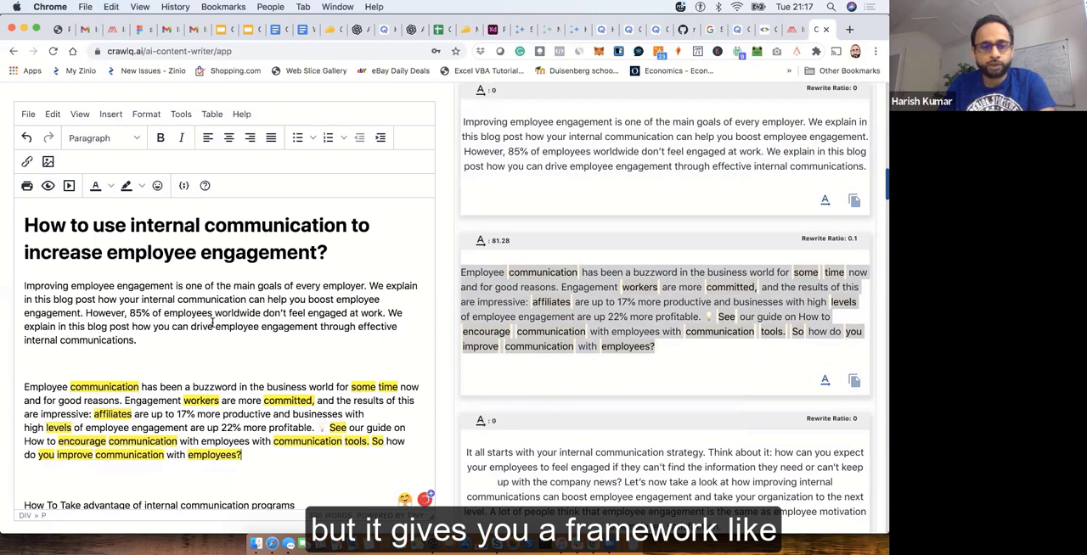
scroll(down, 3)
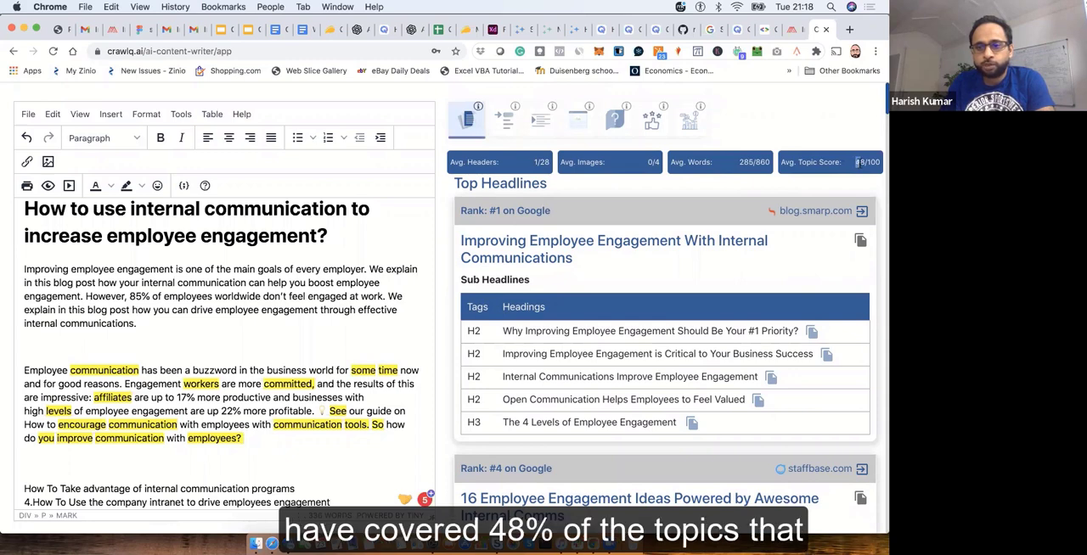
mouse_move(735, 246)
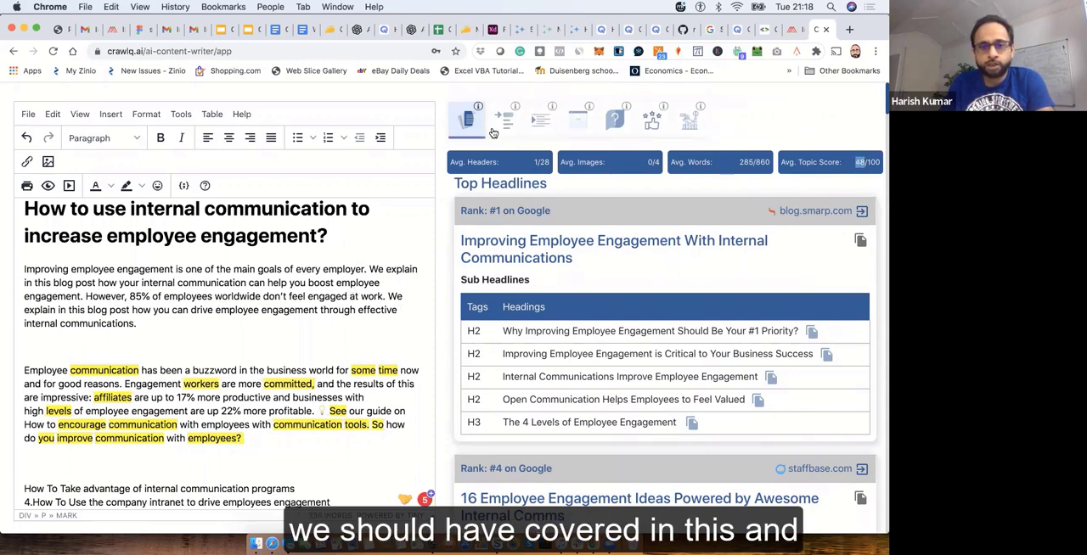
mouse_move(507, 123)
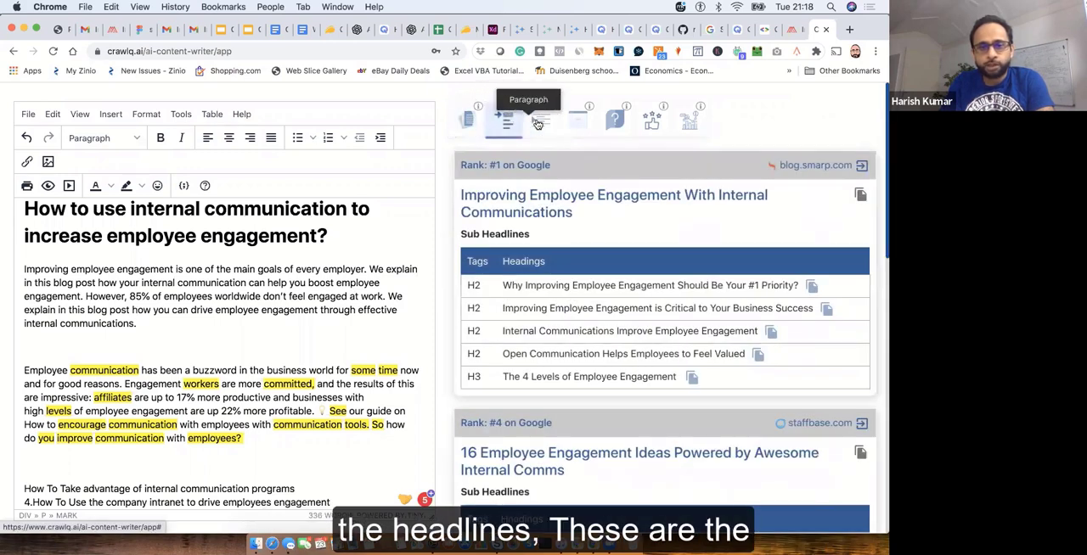
Switch the research pane to the Paragraph tab showing blog.smarp.com paragraphs
click(540, 119)
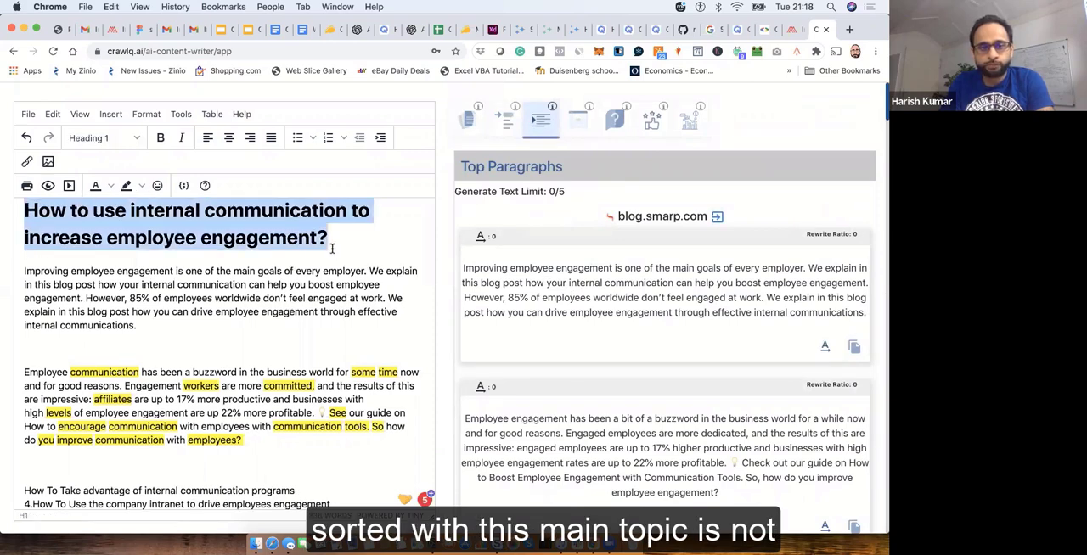
Browse the Topic tab's table of competitor topics with mention and source counts
click(577, 119)
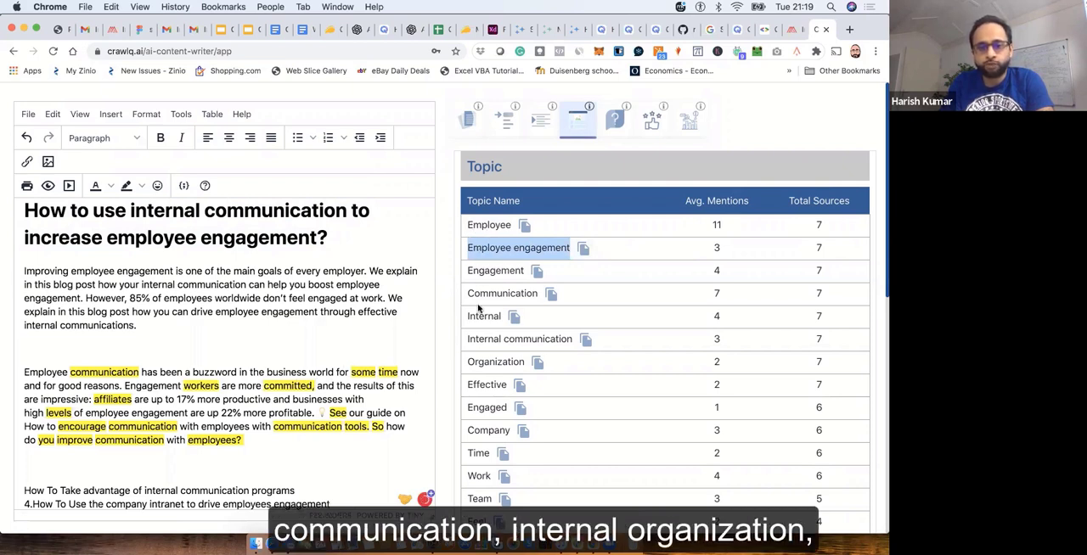
scroll(down, 3)
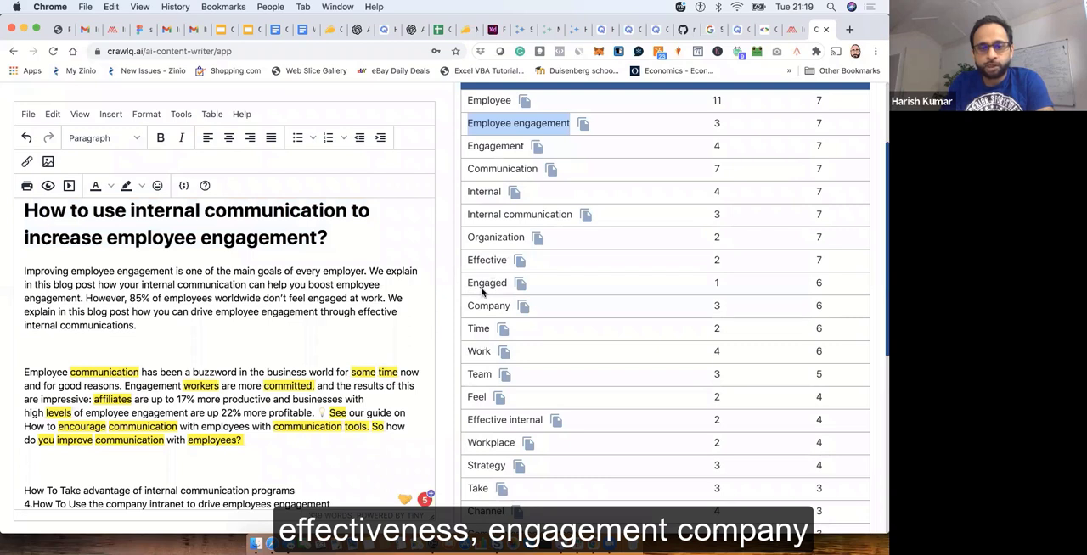
scroll(down, 3)
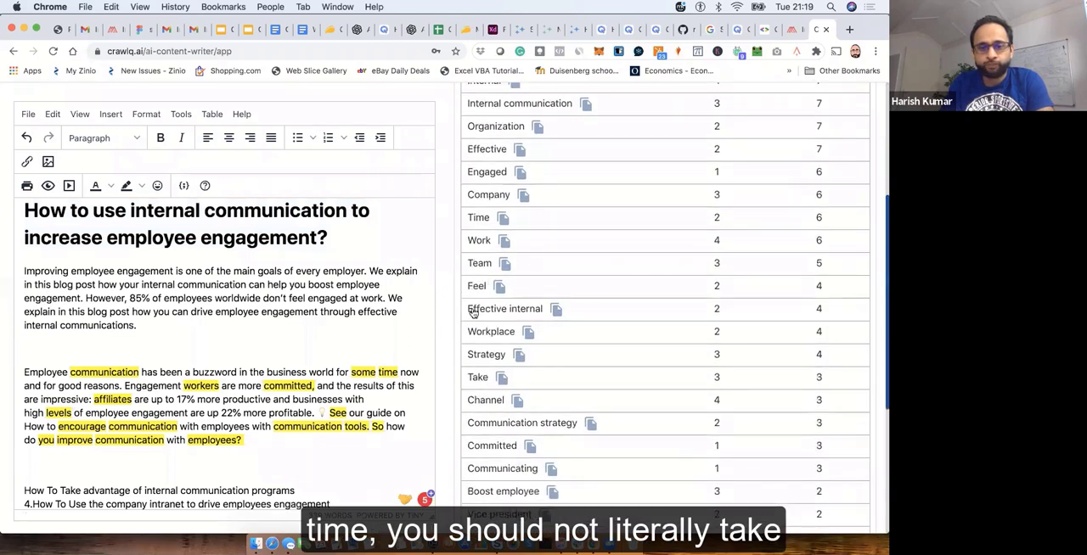
mouse_move(488, 323)
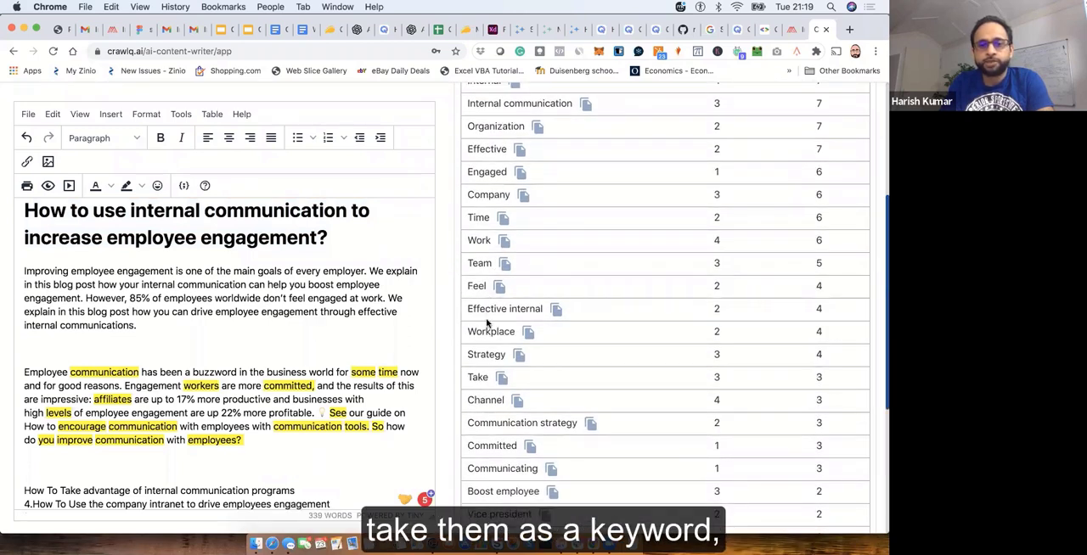
scroll(down, 3)
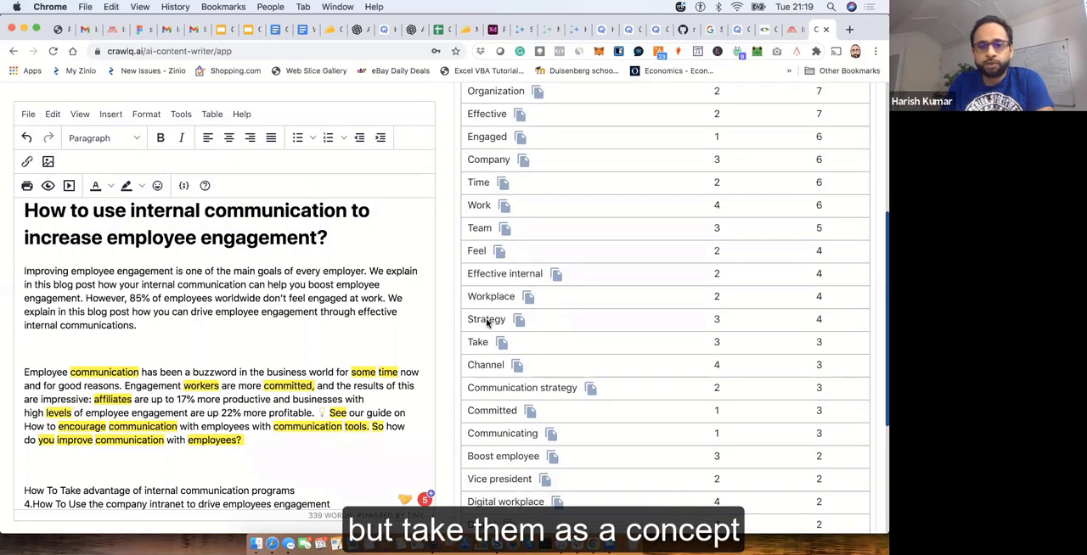
scroll(down, 3)
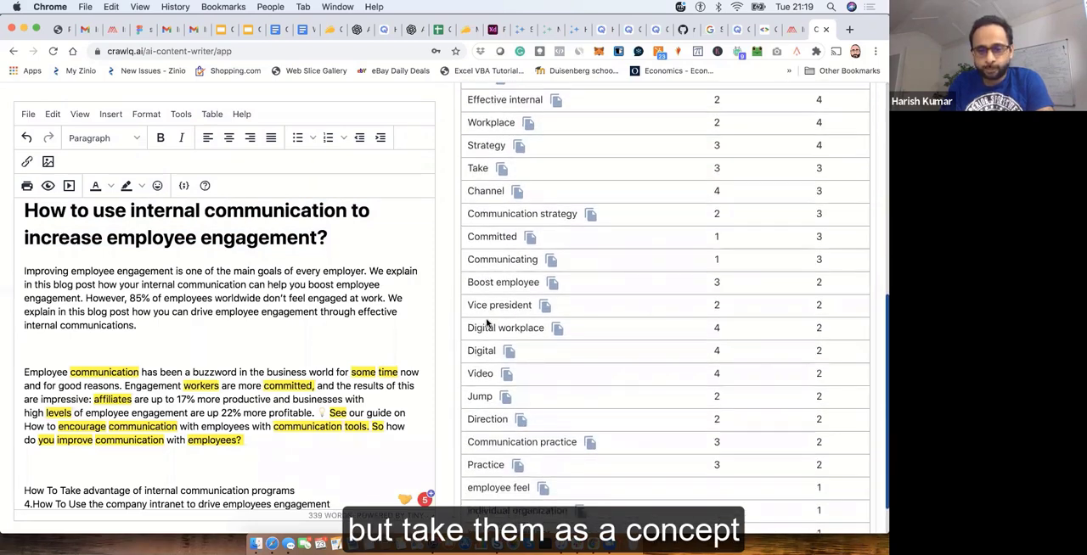
scroll(down, 3)
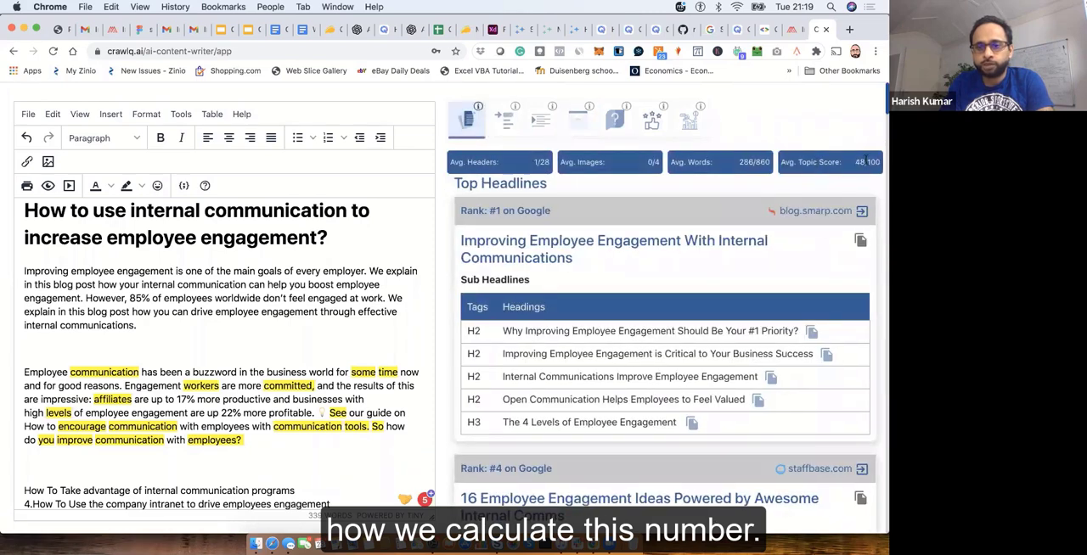
mouse_move(614, 157)
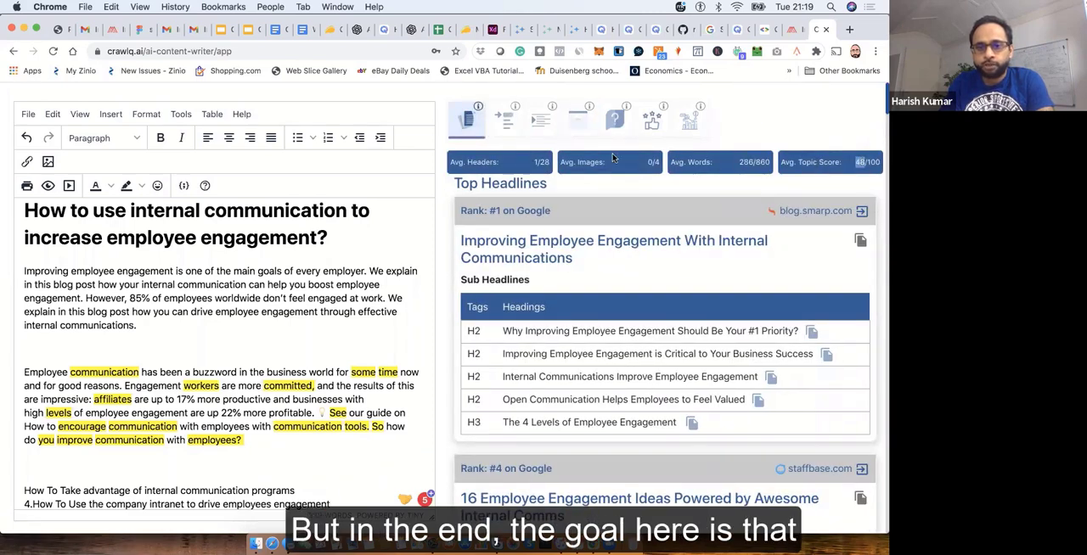
mouse_move(577, 121)
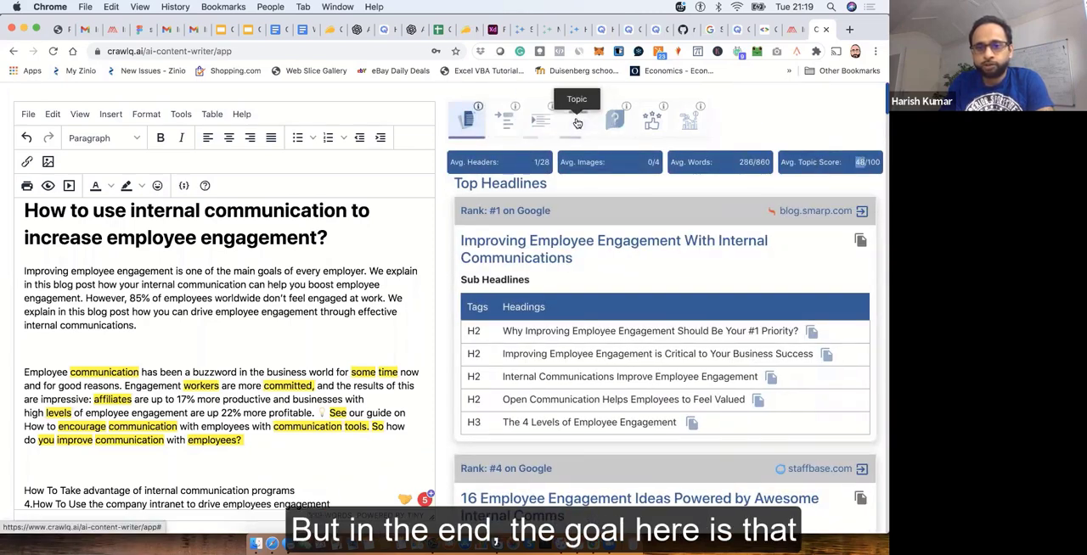
Scroll the empty Questions section of the research pane
scroll(down, 3)
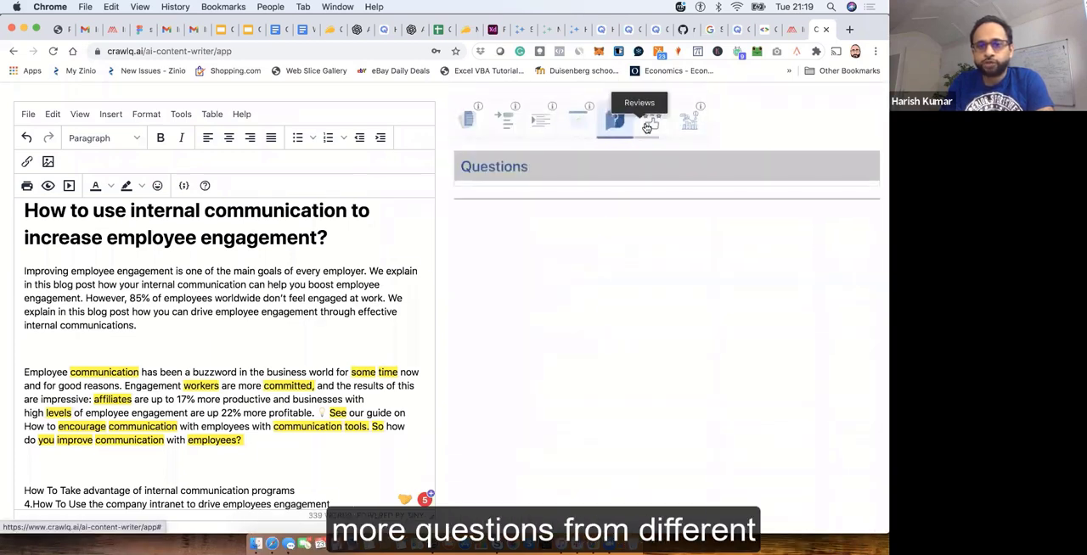
mouse_move(616, 117)
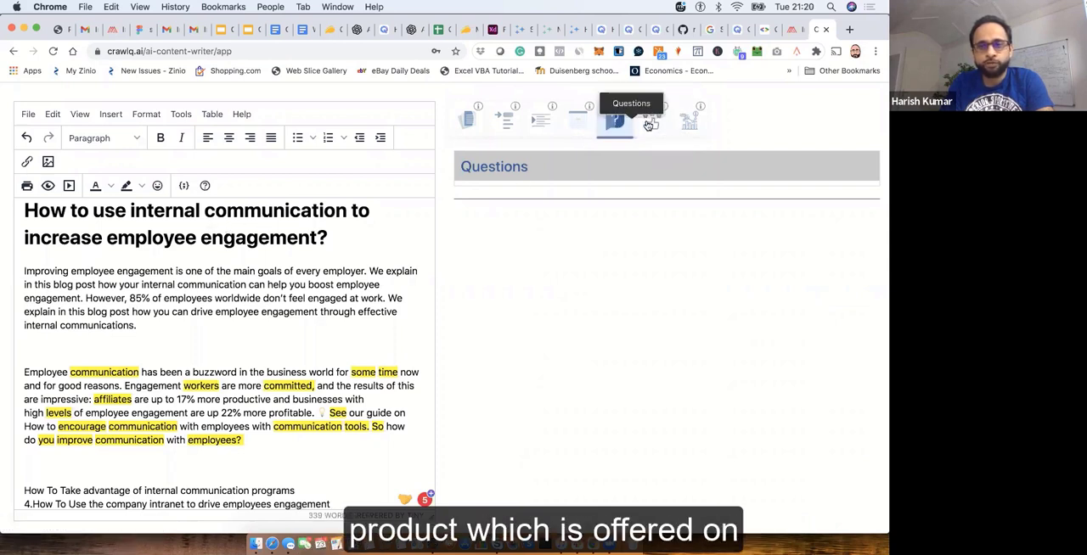
Switch the research pane to the Reviews tab, which is also empty
click(652, 118)
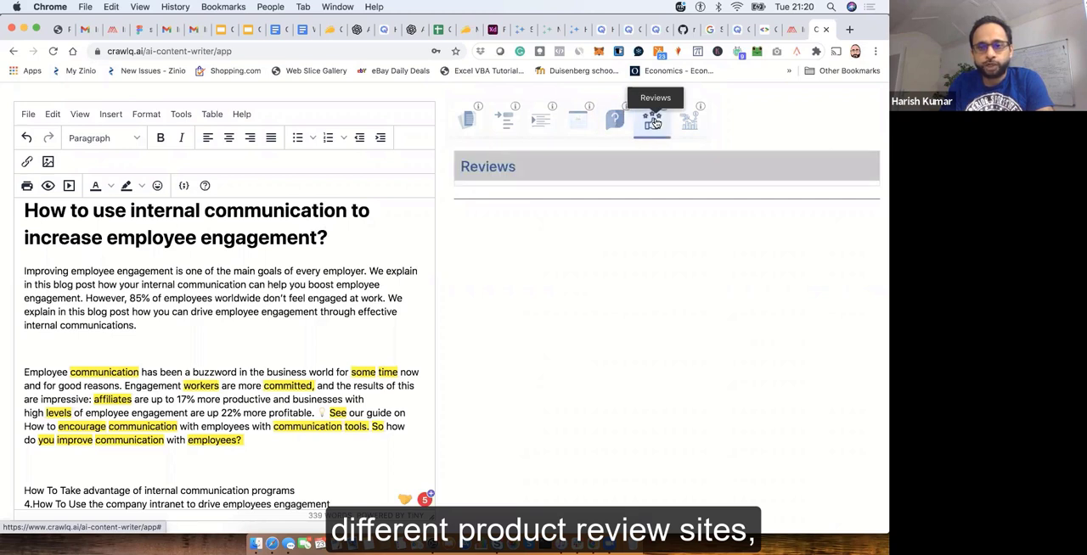
mouse_move(614, 119)
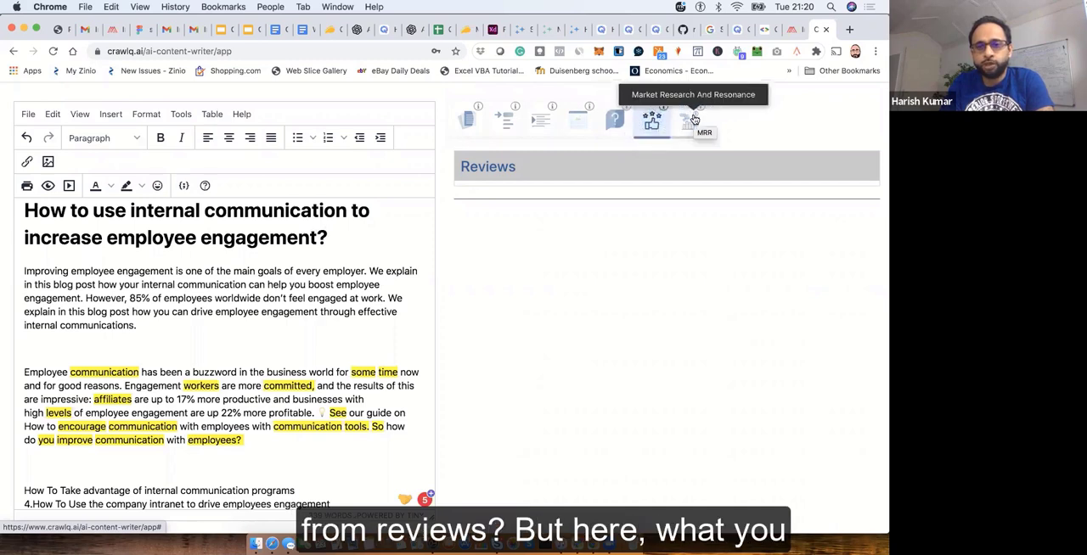
Open the MRR tab and scroll through its answers, from old versus new way to benefits, outcomes and trends
click(690, 119)
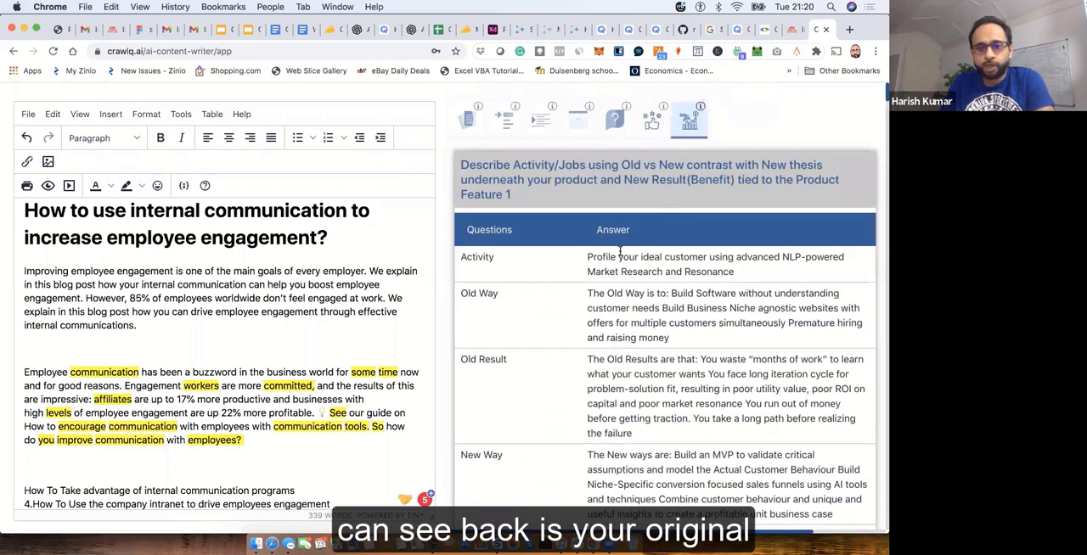
scroll(down, 3)
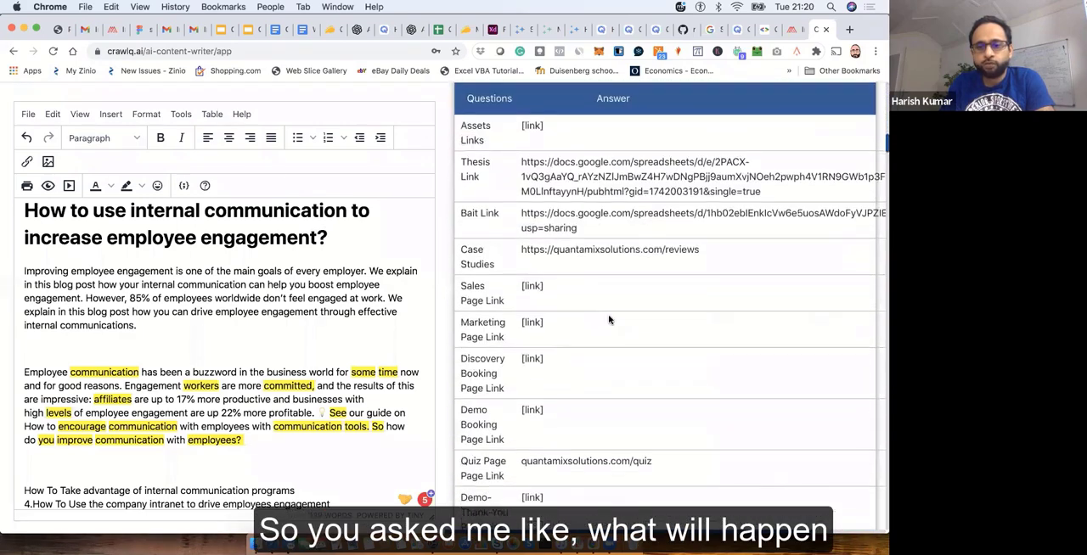
scroll(down, 3)
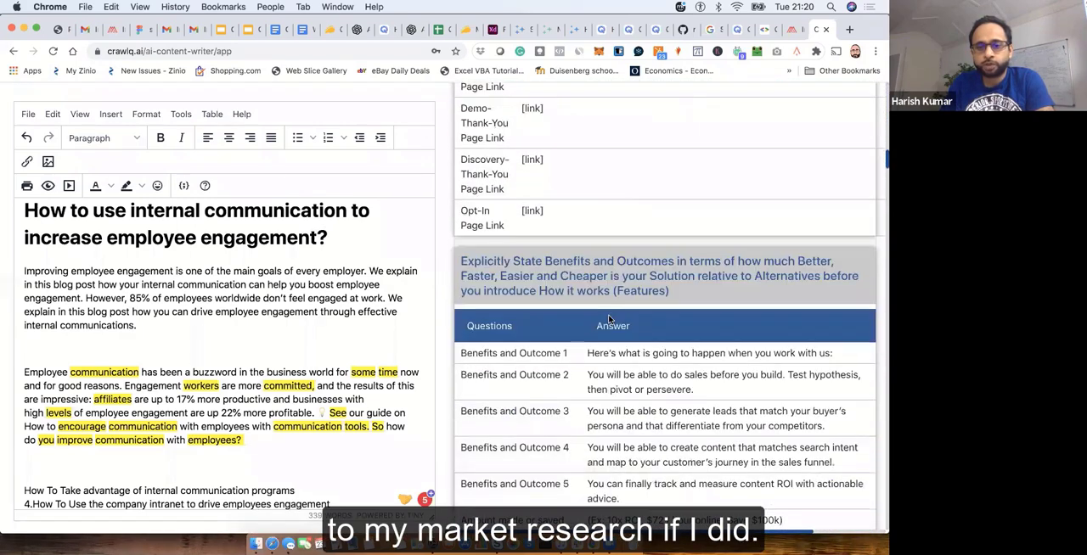
scroll(down, 3)
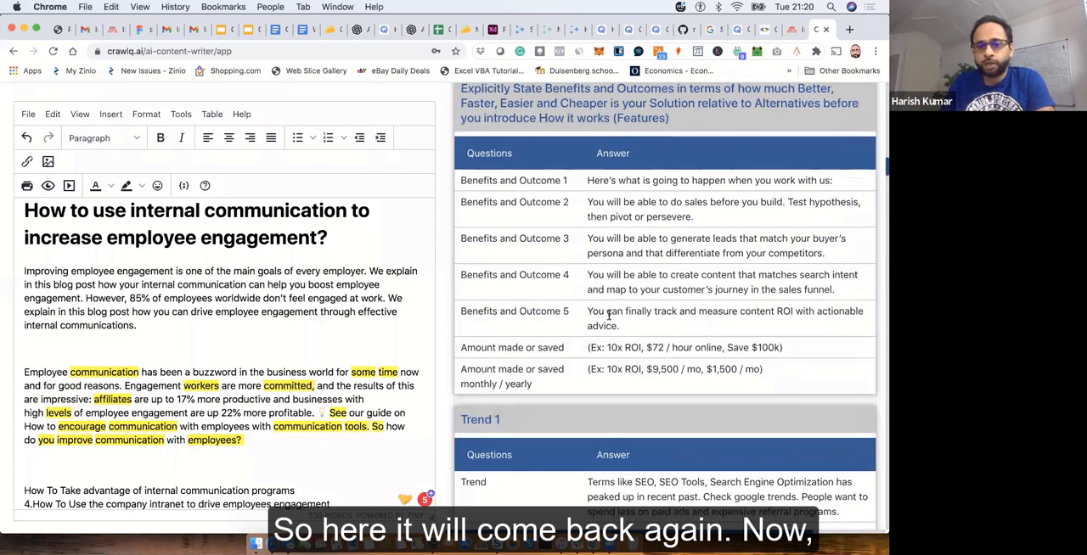
mouse_move(586, 193)
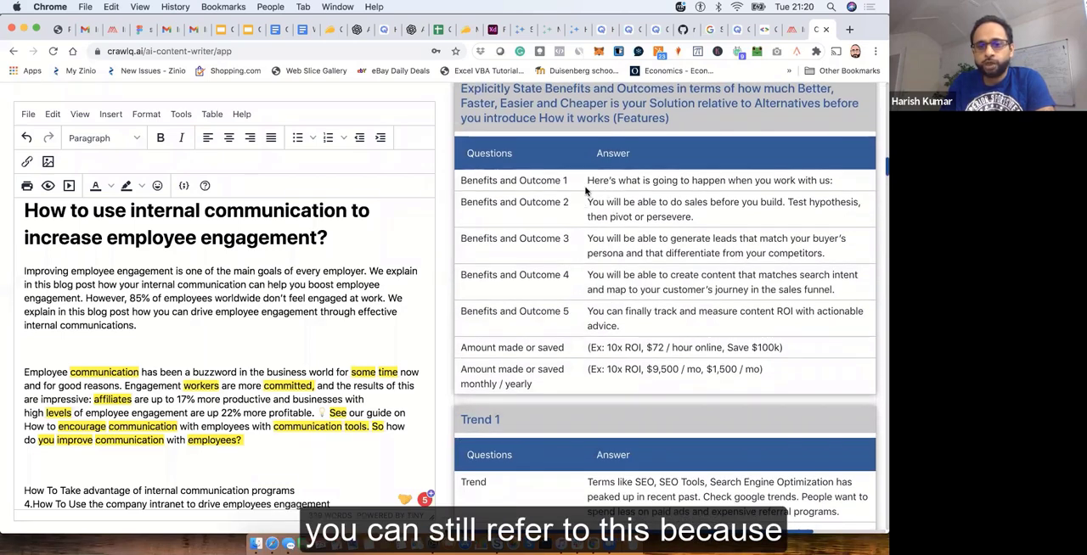
scroll(down, 3)
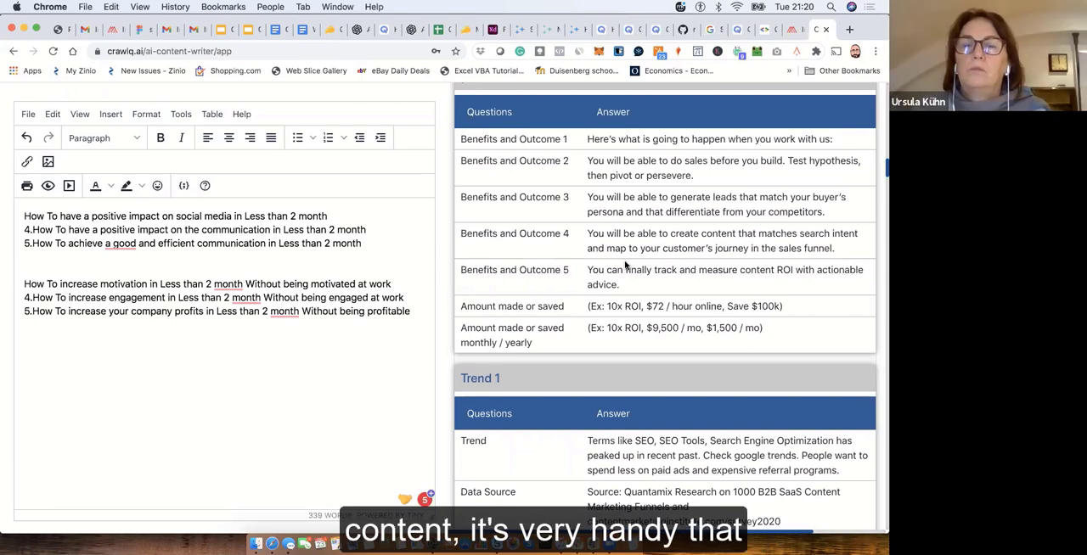
Scroll the research panel back to the top Google headlines, showing topic score 48/100 and 286 of 860 average words
scroll(down, 3)
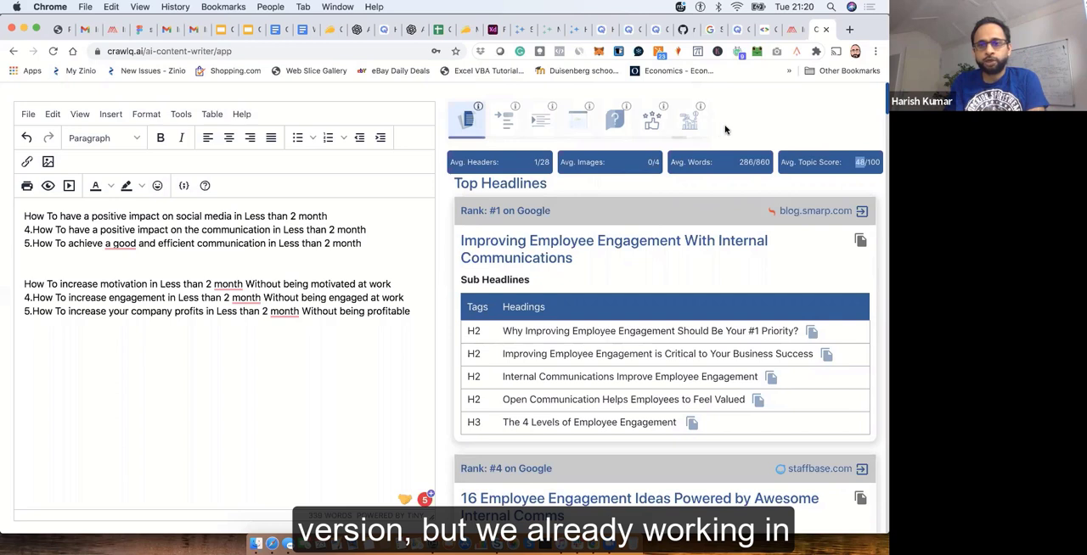
mouse_move(724, 115)
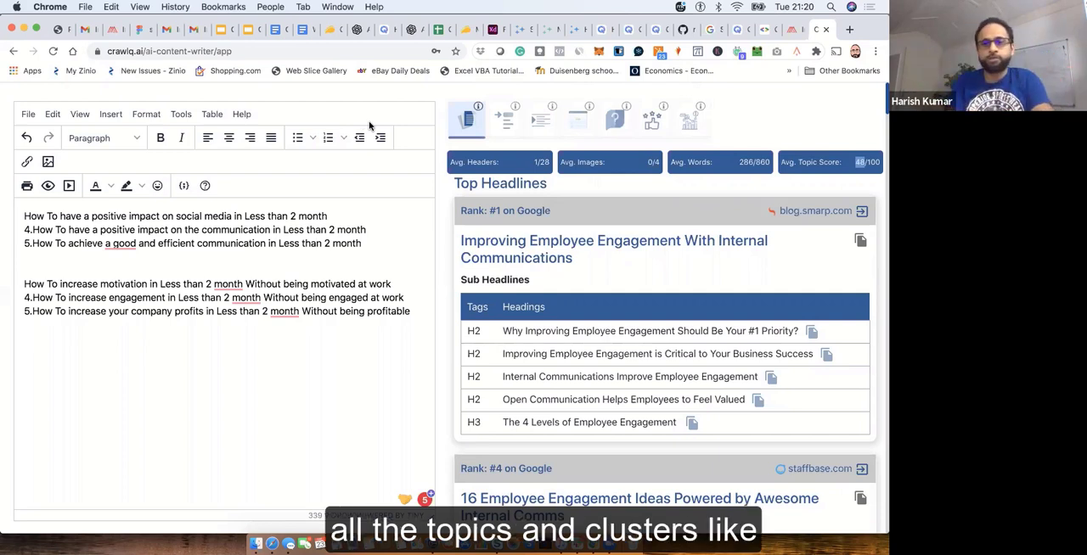
mouse_move(494, 109)
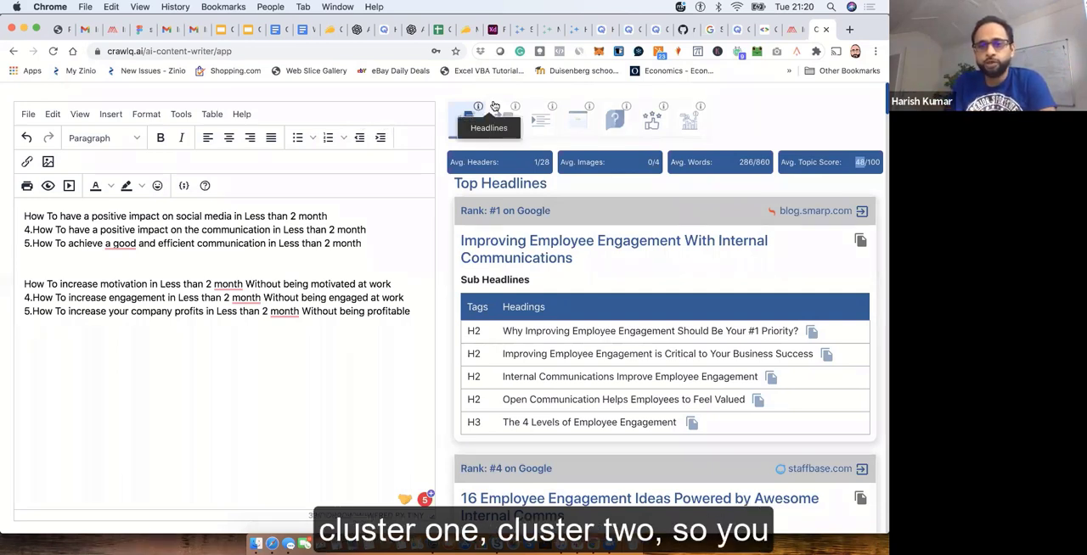